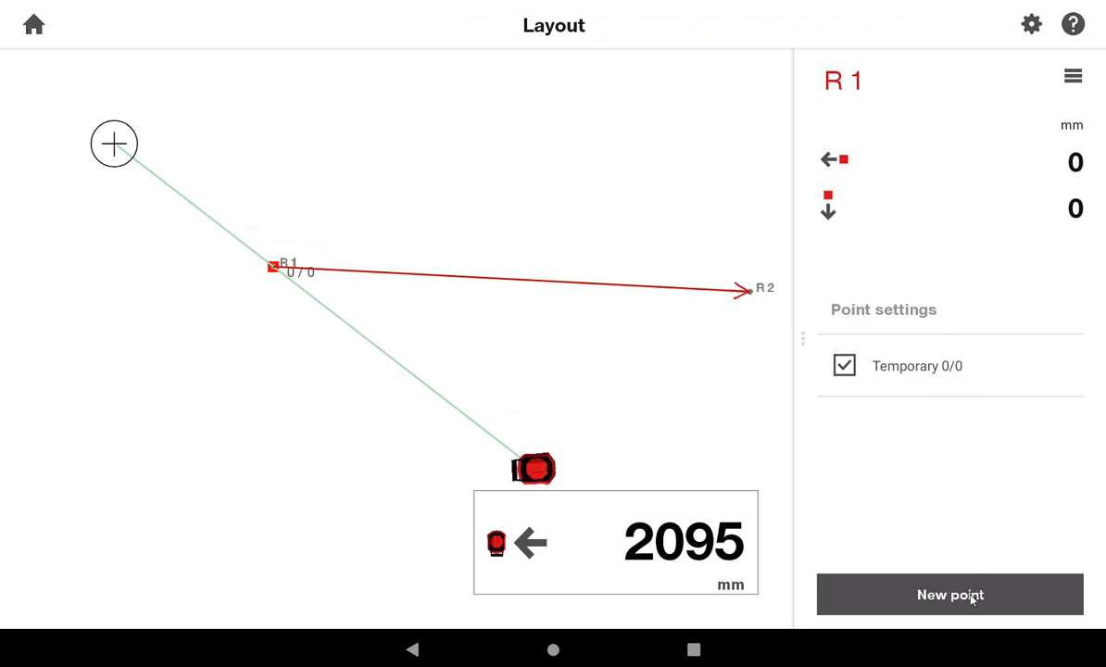
Place point P2 at 0 mm along and 1222 mm across from R1
{"action": "left_click", "coordinate": [949, 595]}
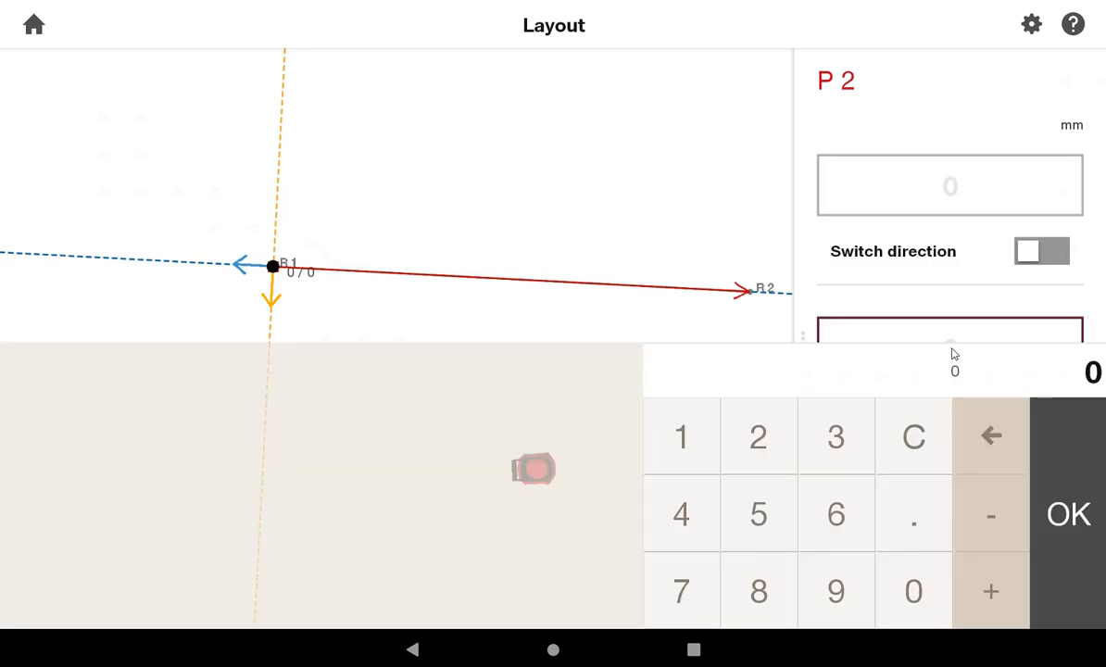
{"action": "mouse_move", "coordinate": [671, 472]}
{"action": "type", "text": "1222"}
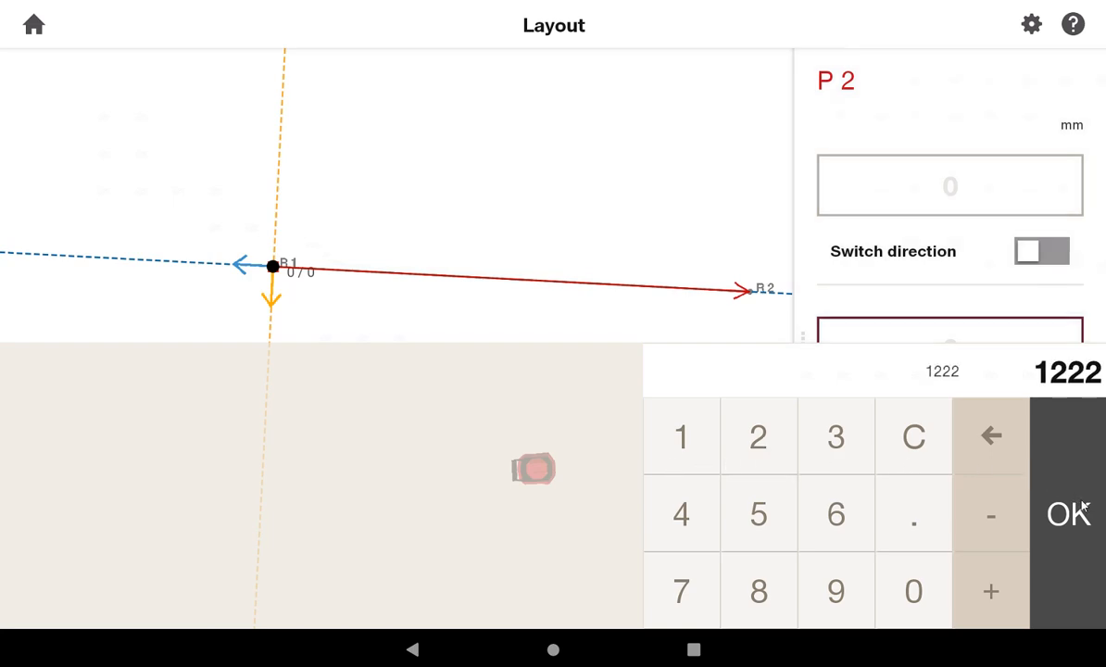
{"action": "left_click", "coordinate": [1068, 514]}
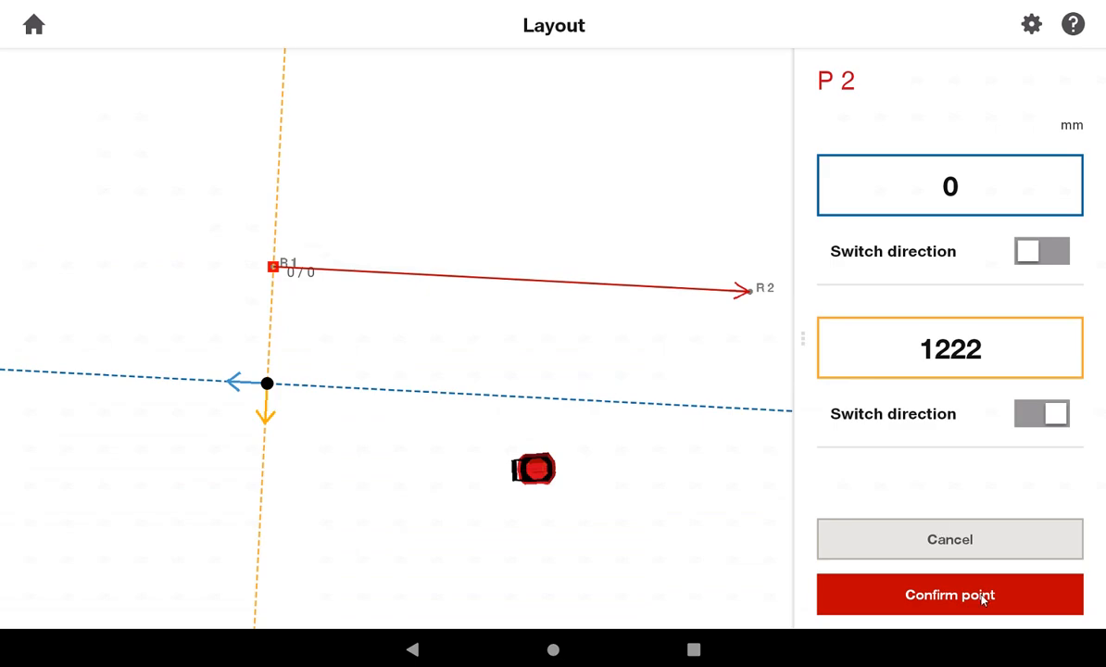
{"action": "left_click", "coordinate": [949, 595]}
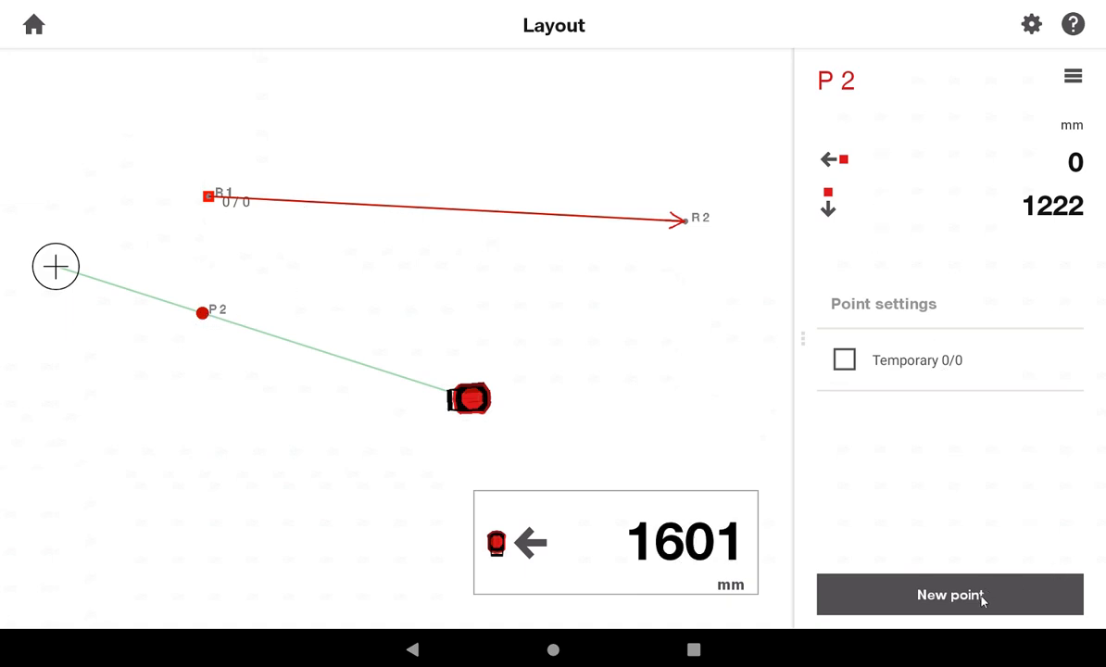
Add point P3 on the R1–R2 line and mark it as the temporary 0/0 origin
{"action": "left_click", "coordinate": [949, 595]}
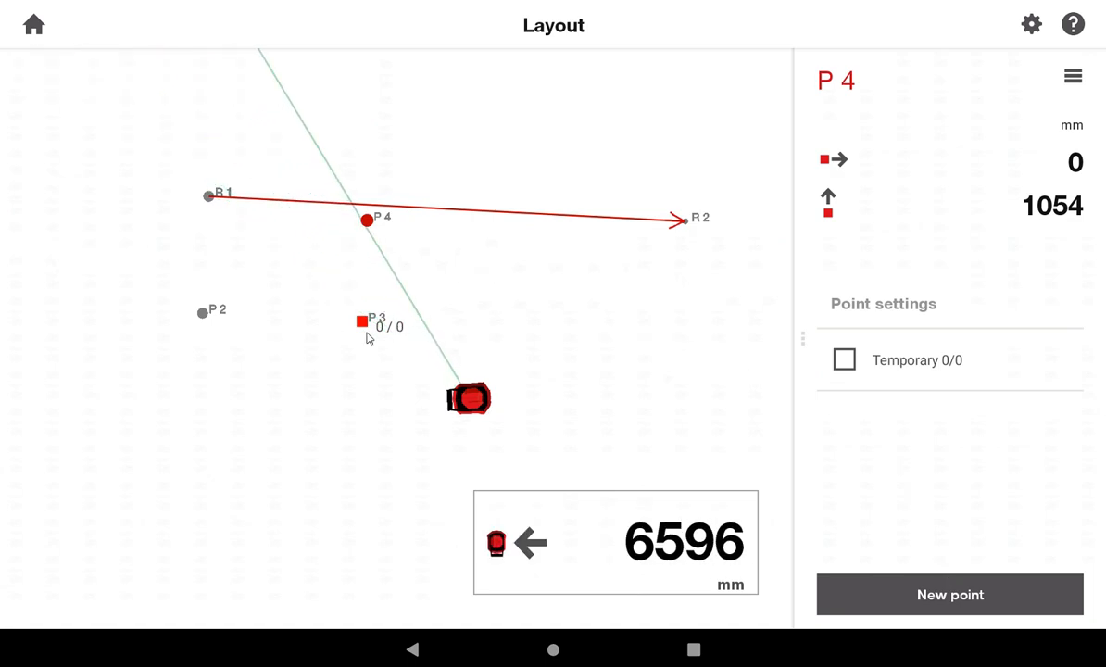
{"action": "left_click", "coordinate": [364, 322]}
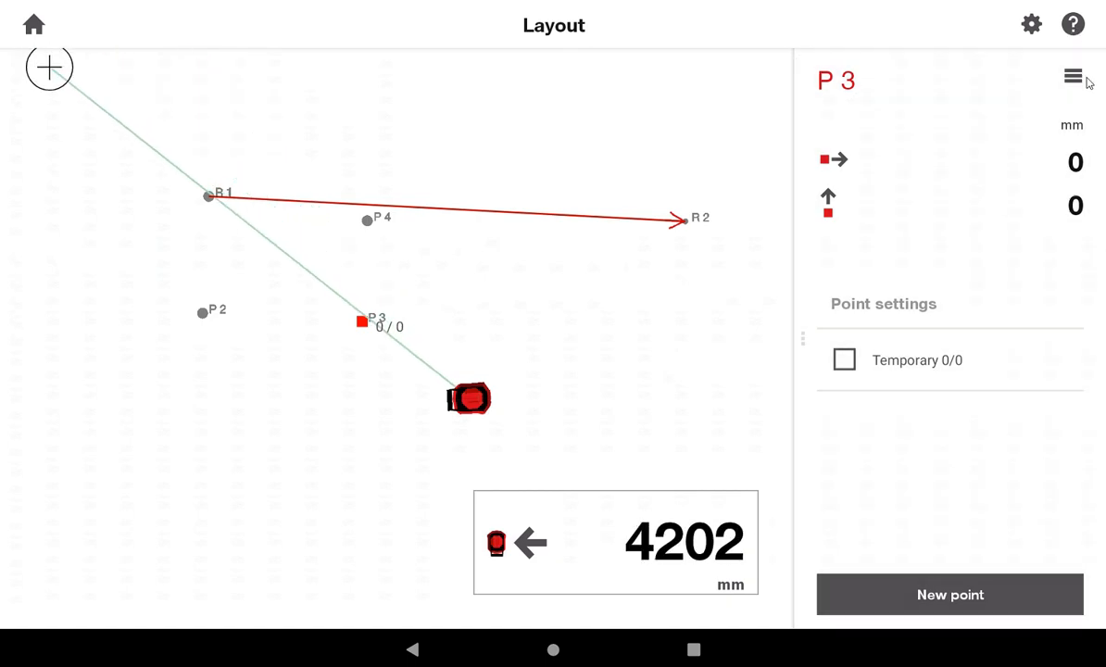
{"action": "left_click", "coordinate": [1074, 76]}
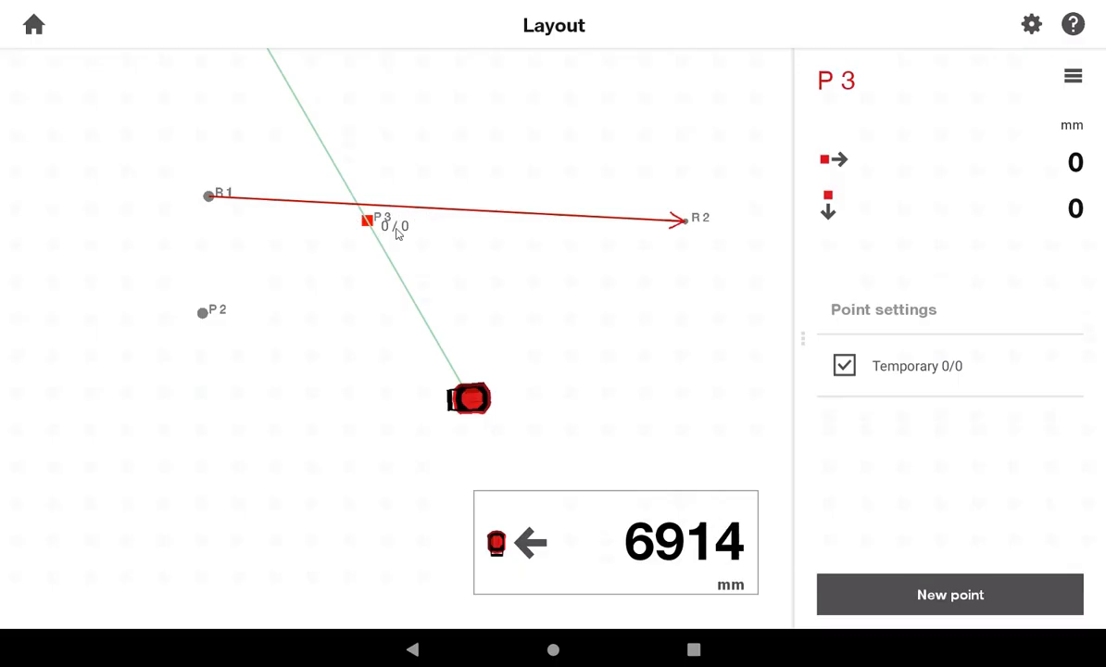
Begin an Arc 2 points from P3 to P2 with radius 2000 and 200 mm segments
{"action": "left_click", "coordinate": [1073, 76]}
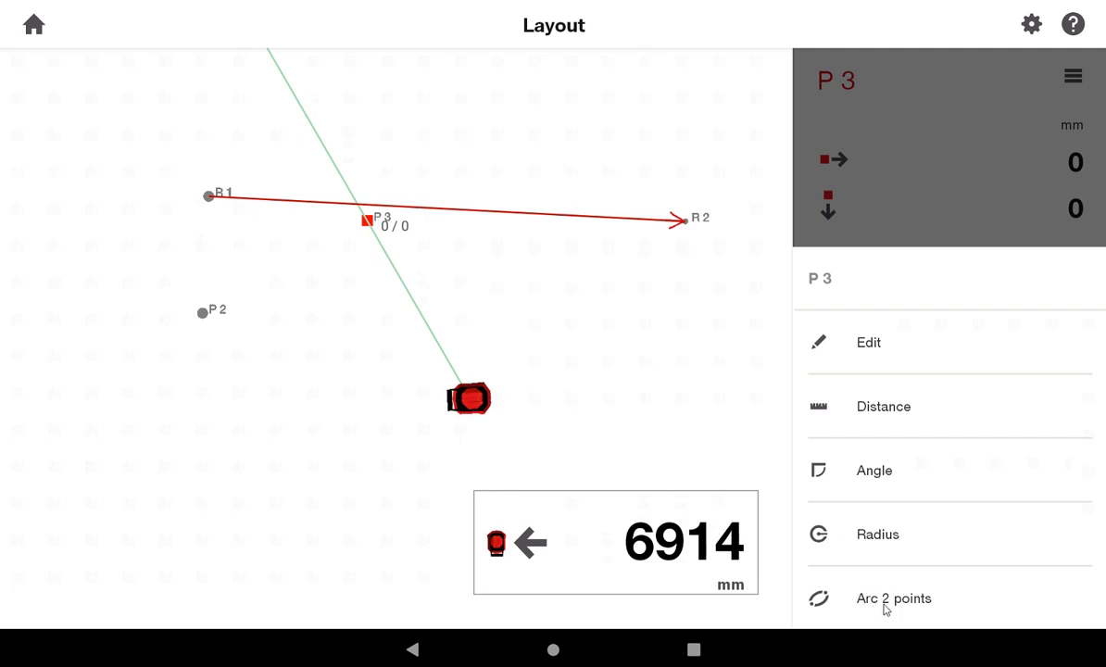
{"action": "left_click", "coordinate": [894, 597]}
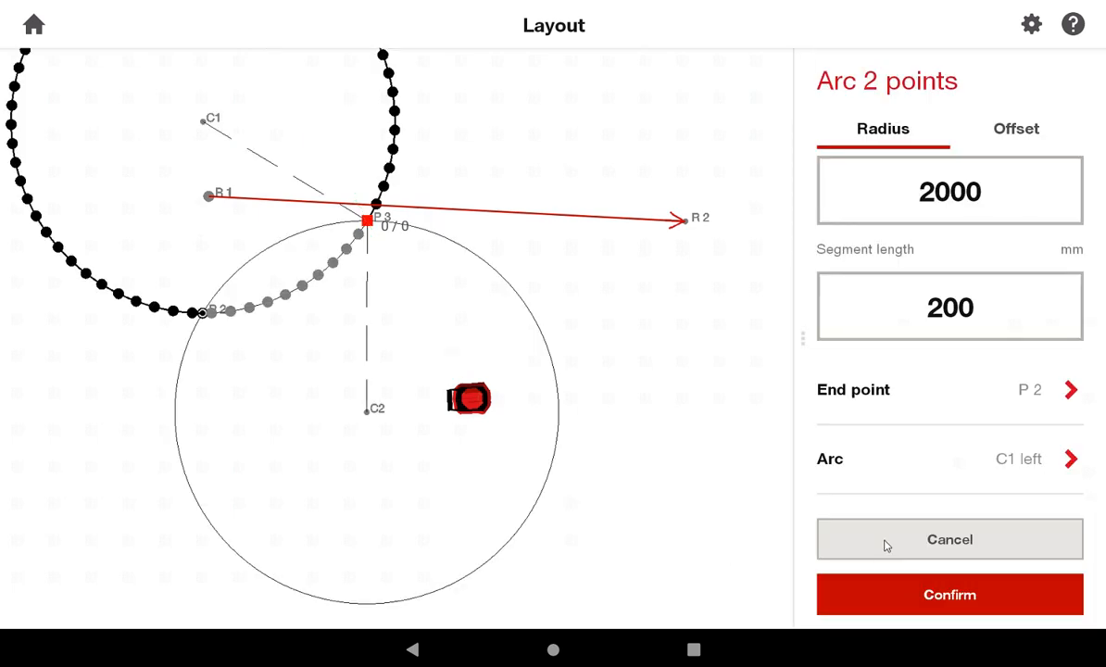
{"action": "mouse_move", "coordinate": [196, 323]}
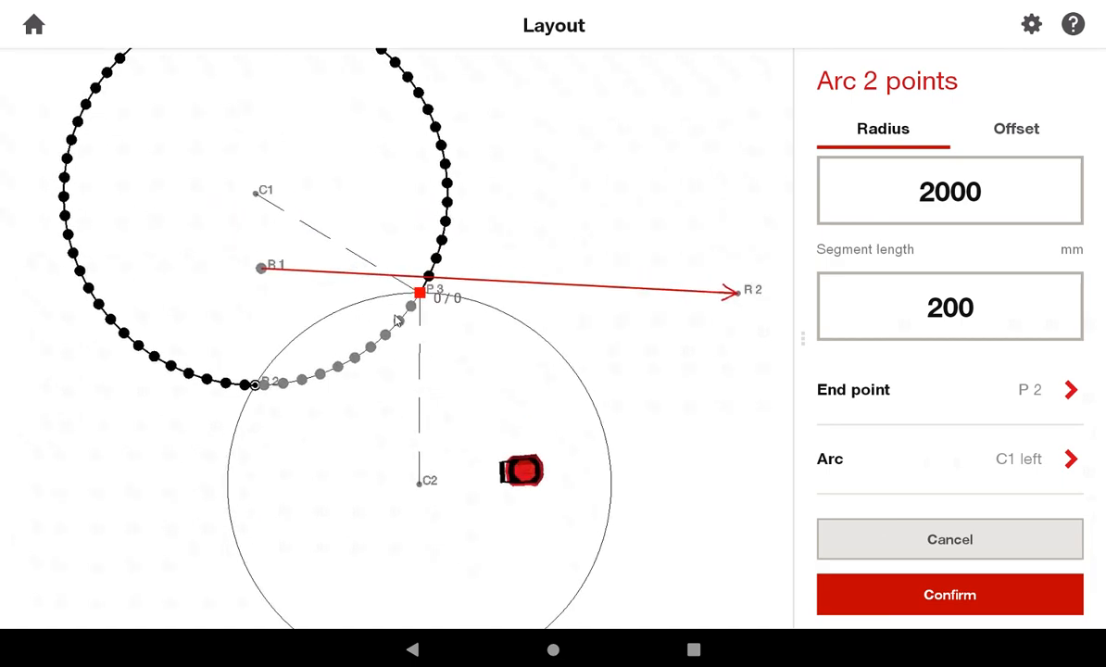
{"action": "mouse_move", "coordinate": [251, 382]}
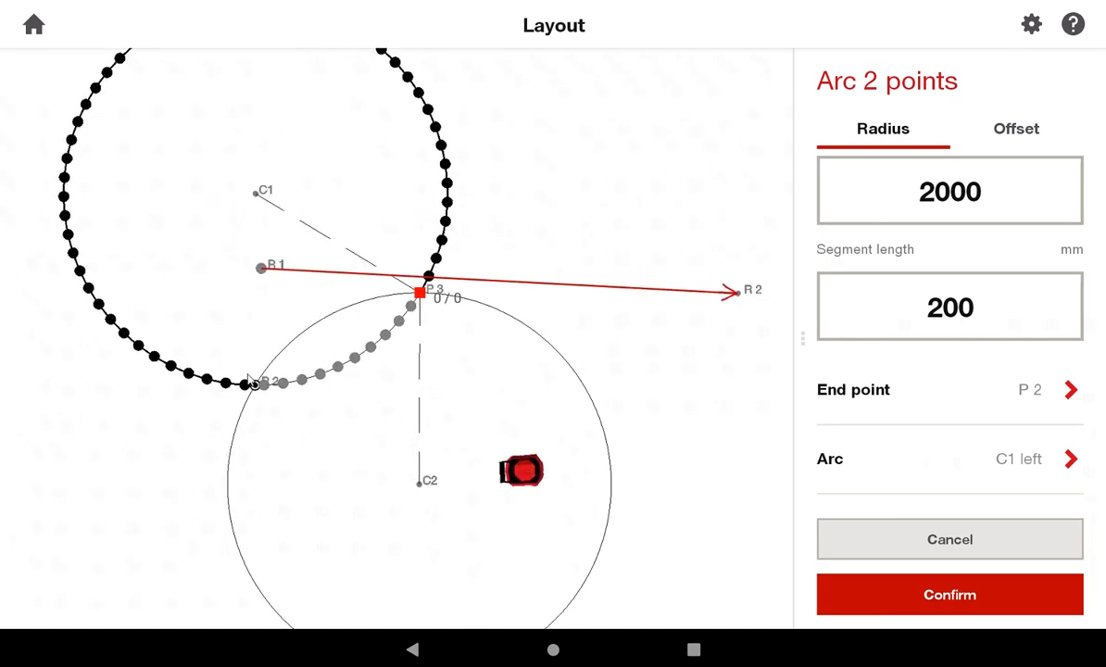
{"action": "mouse_move", "coordinate": [389, 342]}
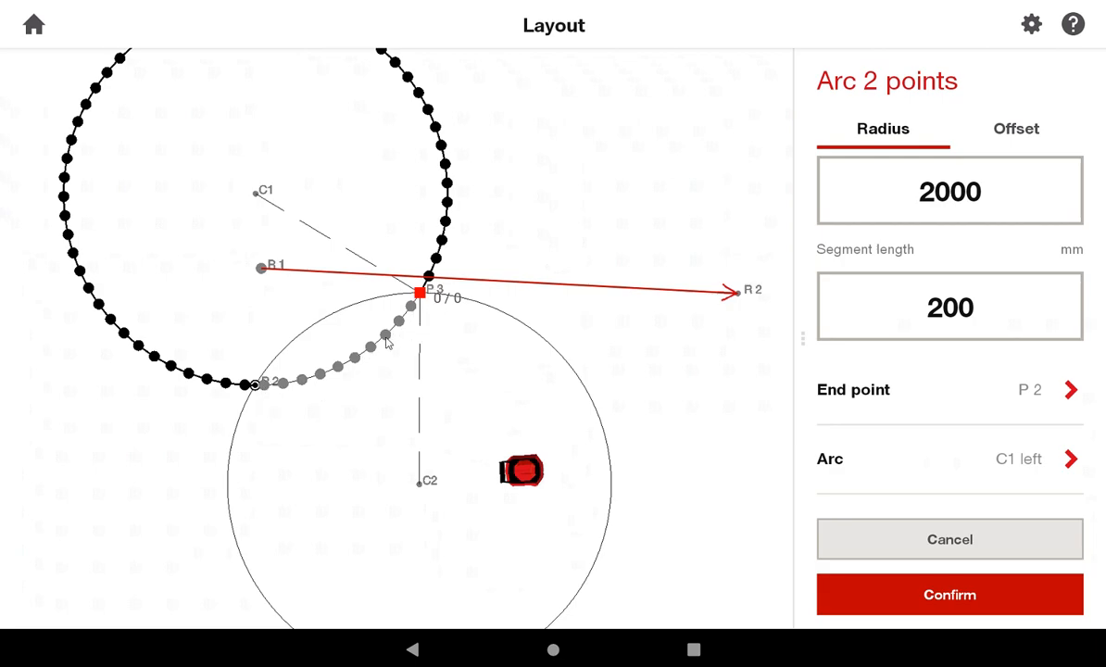
{"action": "mouse_move", "coordinate": [461, 489]}
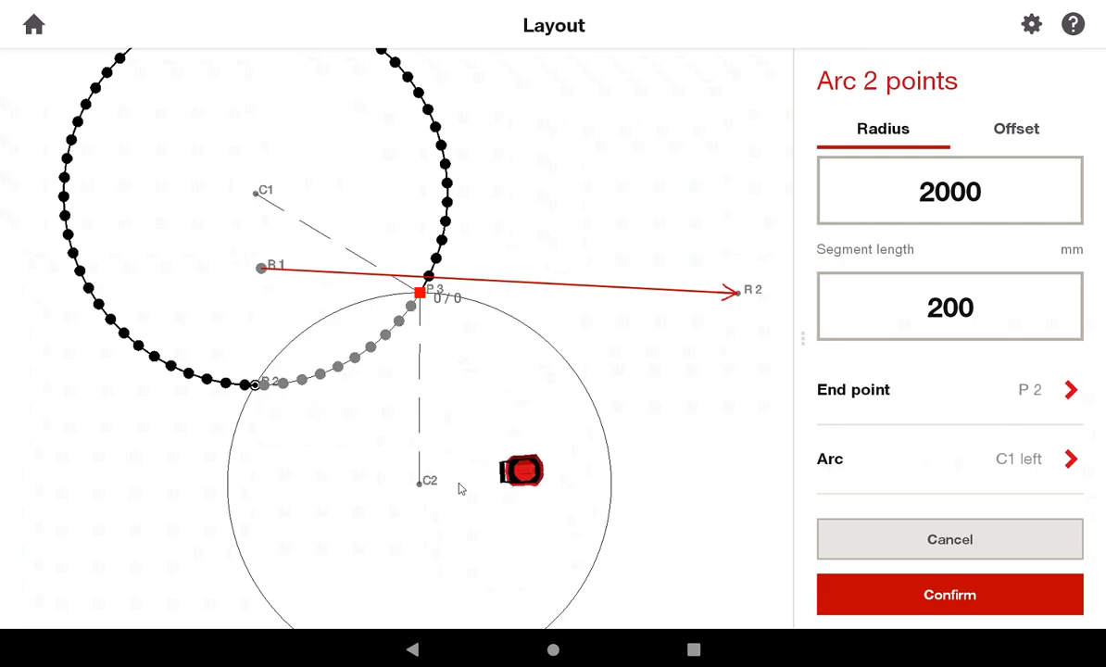
{"action": "mouse_move", "coordinate": [414, 463]}
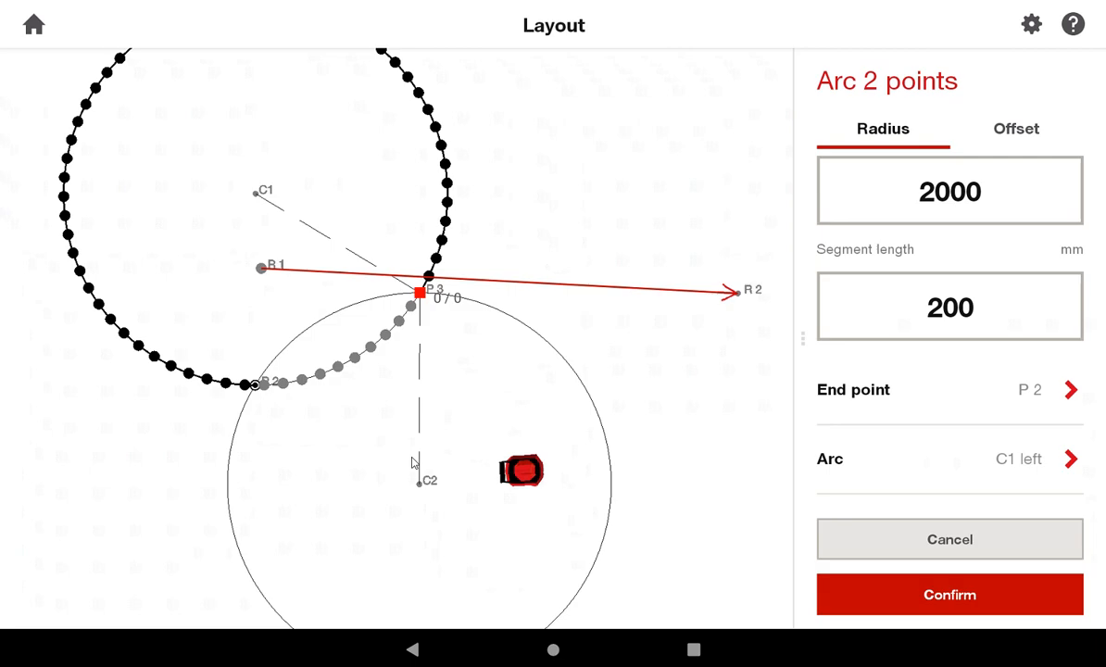
{"action": "mouse_move", "coordinate": [267, 206]}
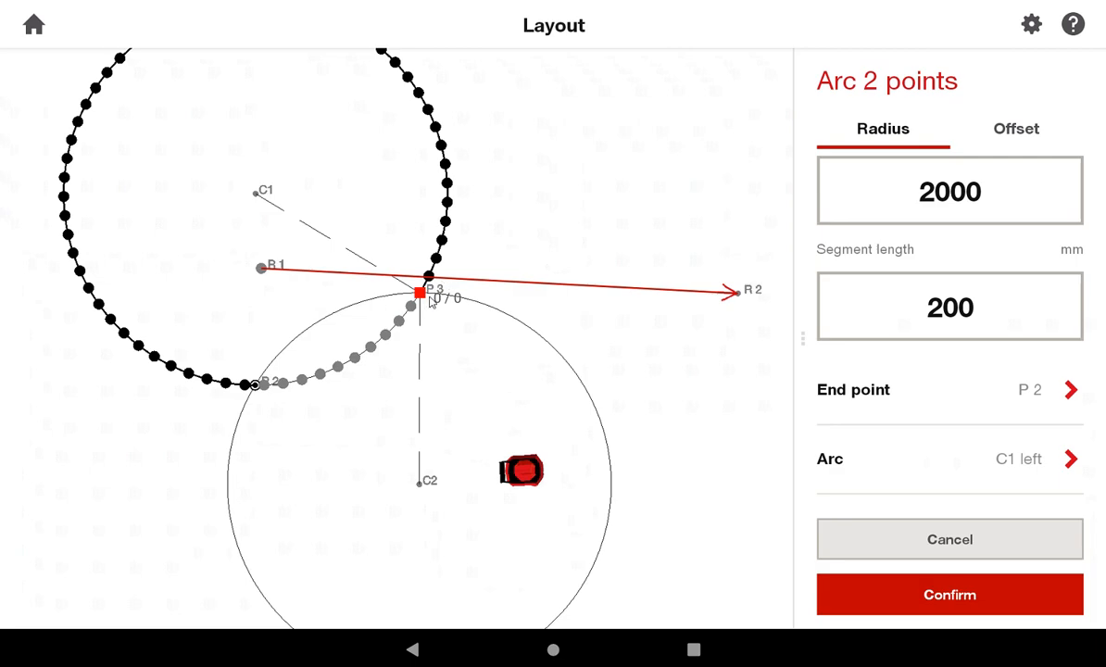
{"action": "mouse_move", "coordinate": [274, 360]}
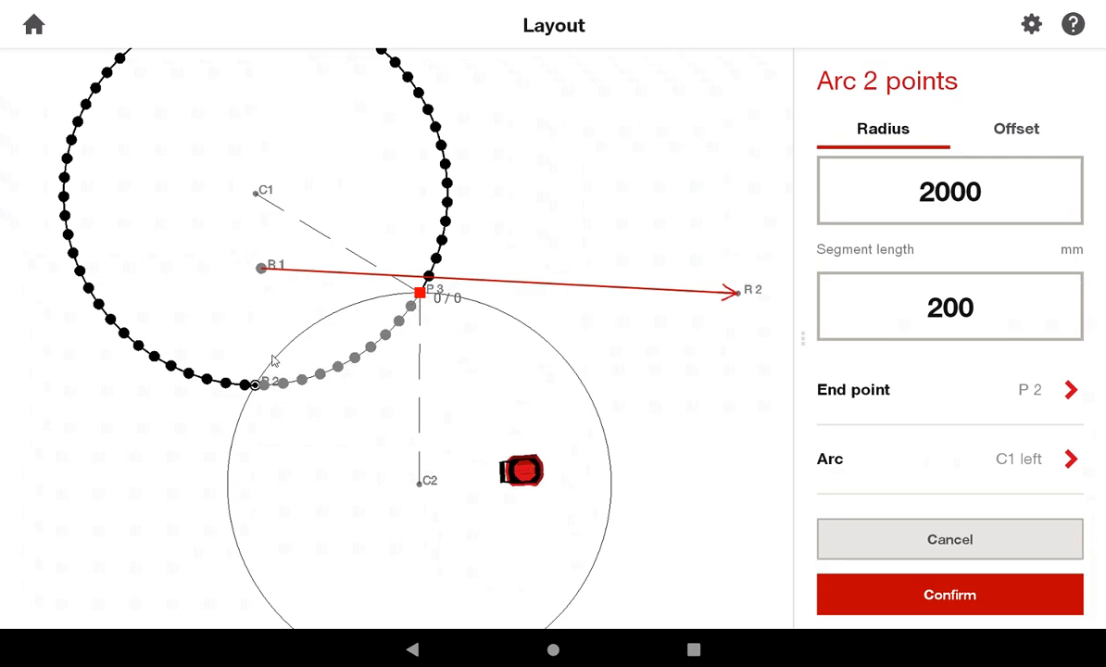
{"action": "mouse_move", "coordinate": [263, 230]}
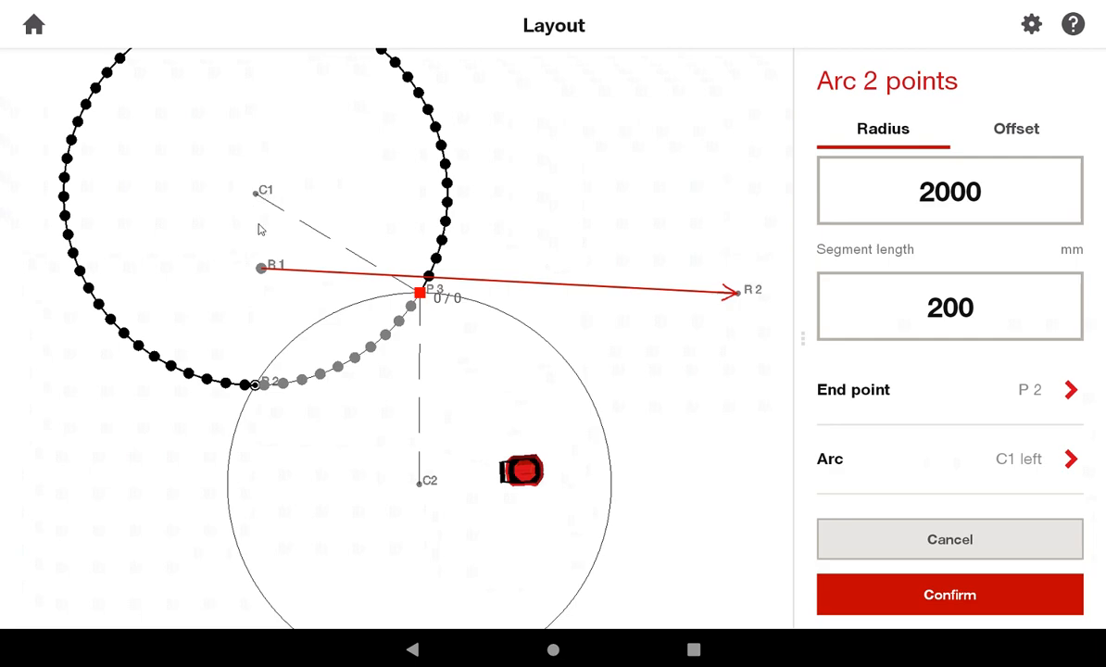
{"action": "mouse_move", "coordinate": [852, 332]}
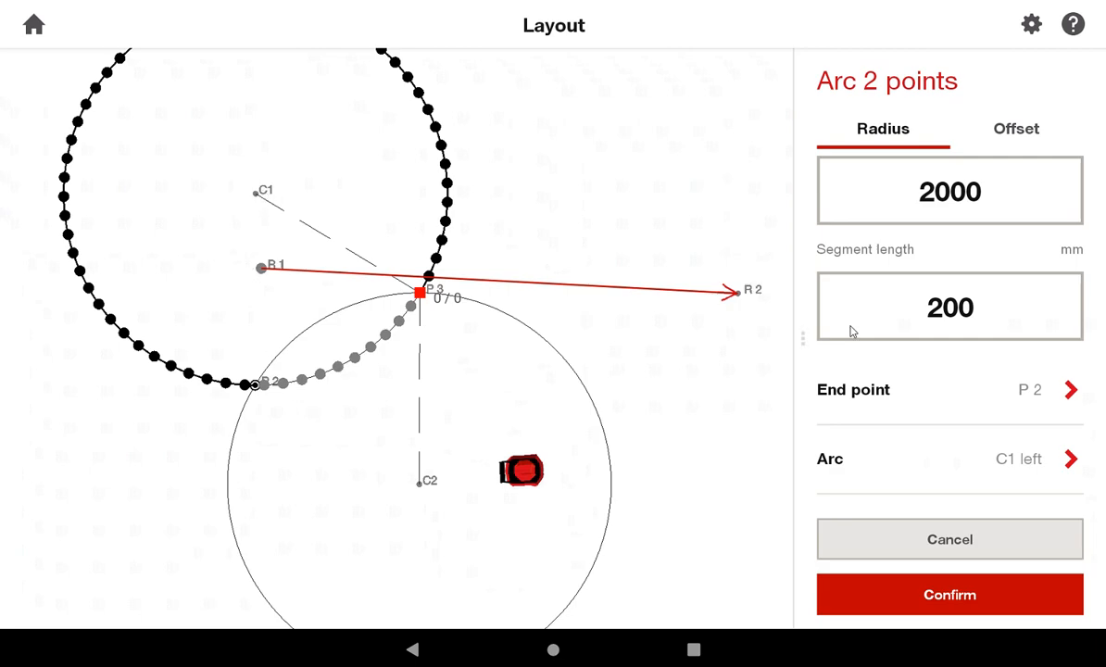
{"action": "mouse_move", "coordinate": [257, 393]}
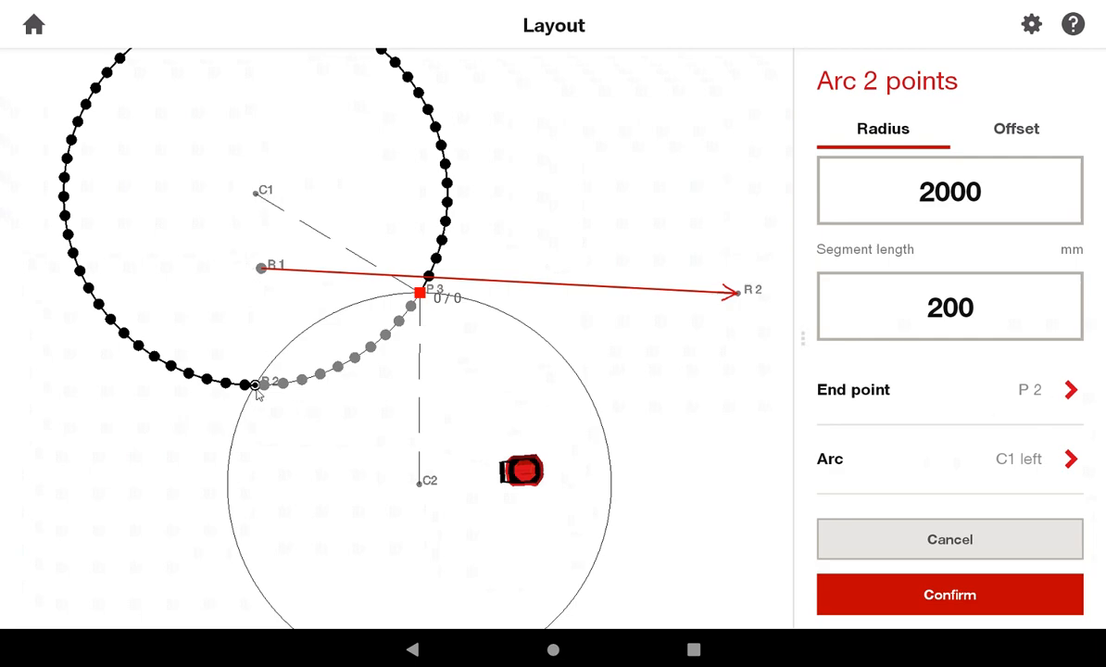
{"action": "mouse_move", "coordinate": [259, 175]}
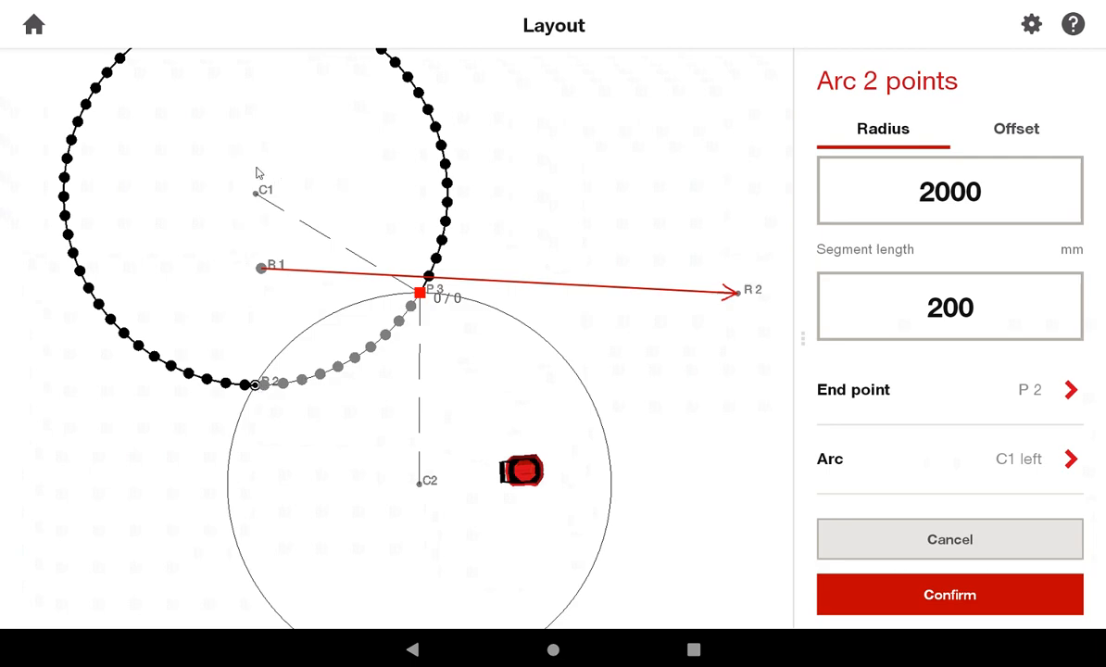
{"action": "mouse_move", "coordinate": [263, 233]}
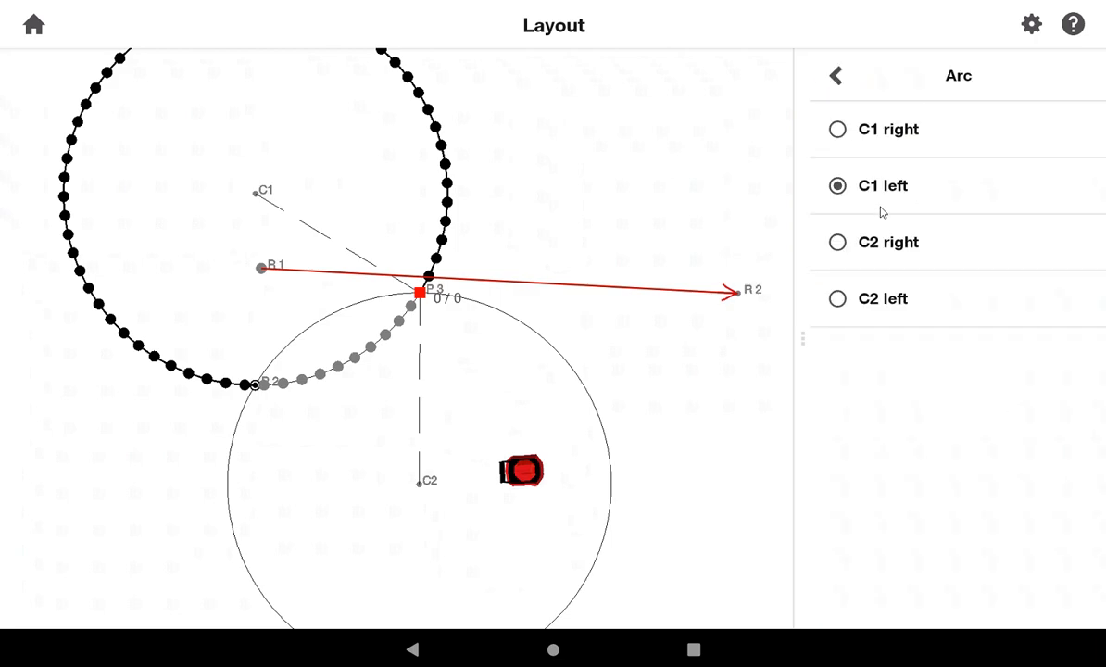
{"action": "mouse_move", "coordinate": [678, 199]}
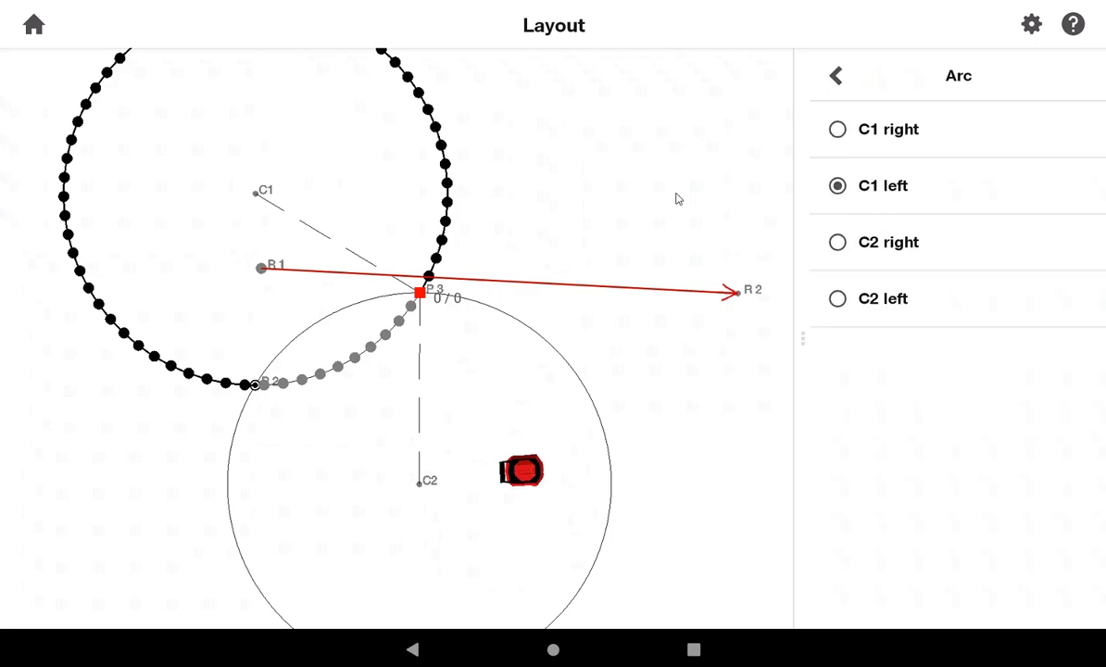
Switch the 2000 mm radius arc from P3 to P2 to the C1 right side
{"action": "left_click", "coordinate": [838, 130]}
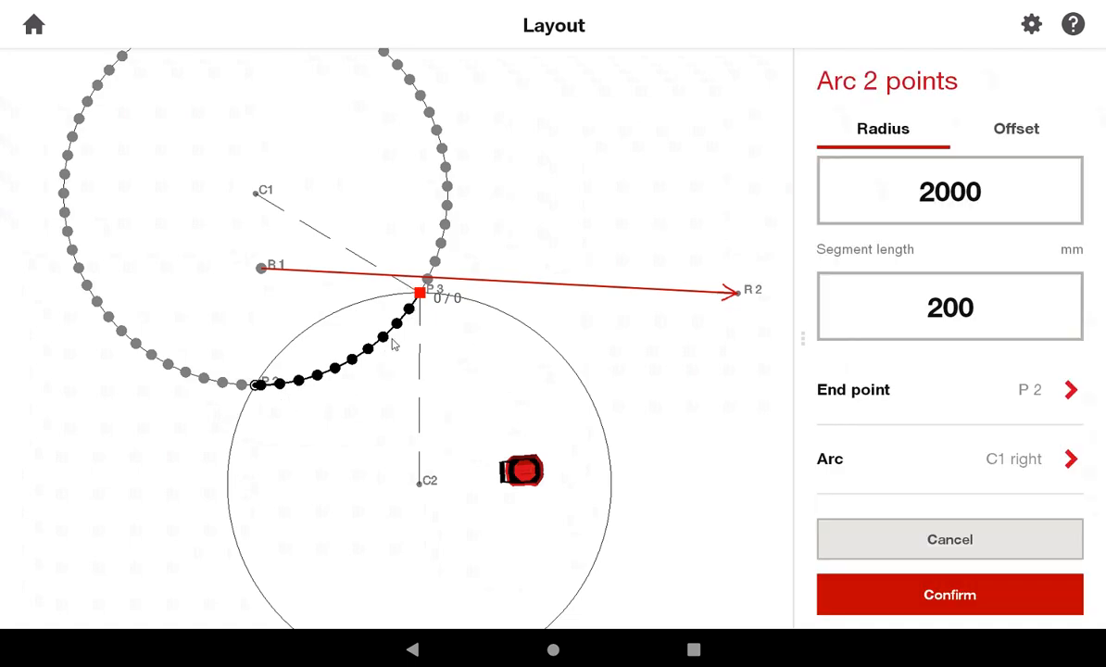
{"action": "mouse_move", "coordinate": [233, 395]}
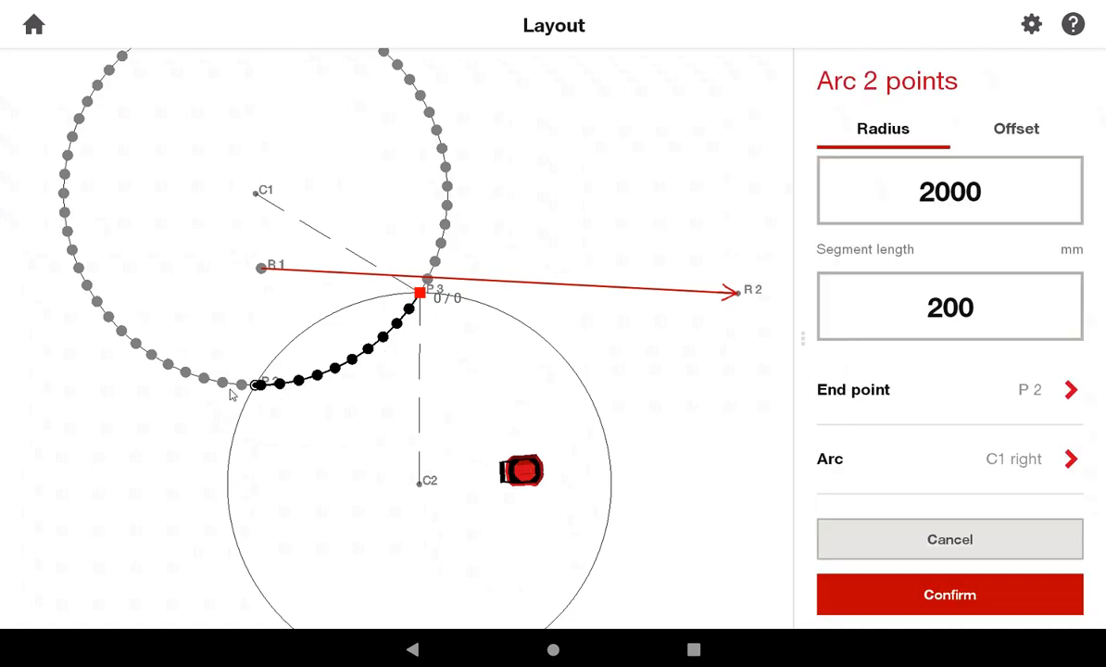
{"action": "mouse_move", "coordinate": [397, 283]}
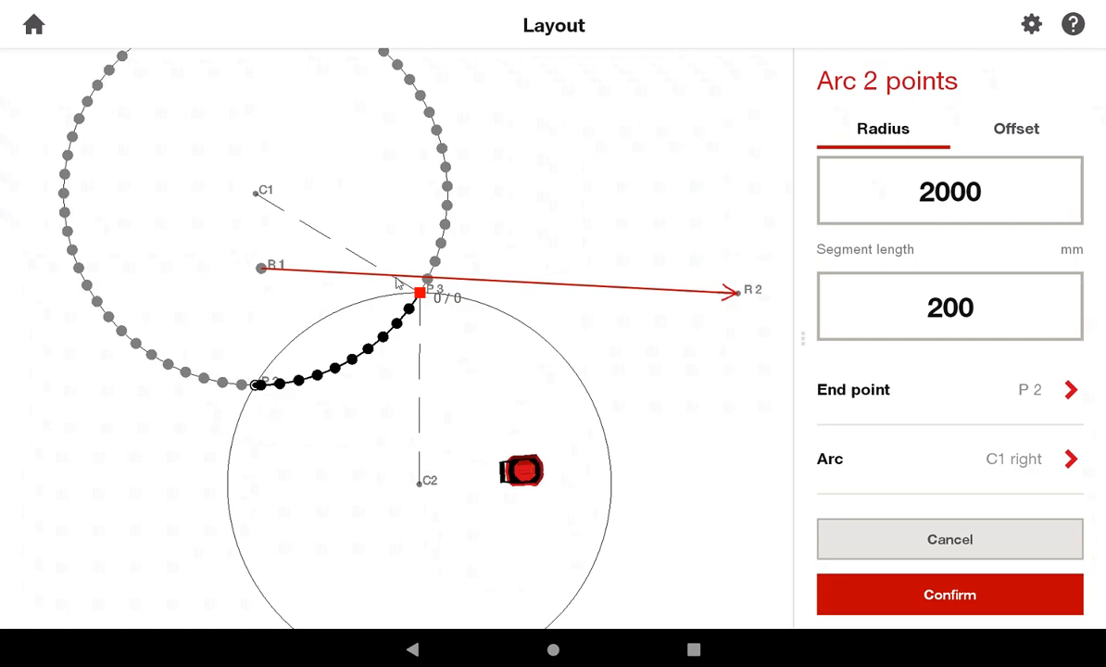
{"action": "mouse_move", "coordinate": [899, 343]}
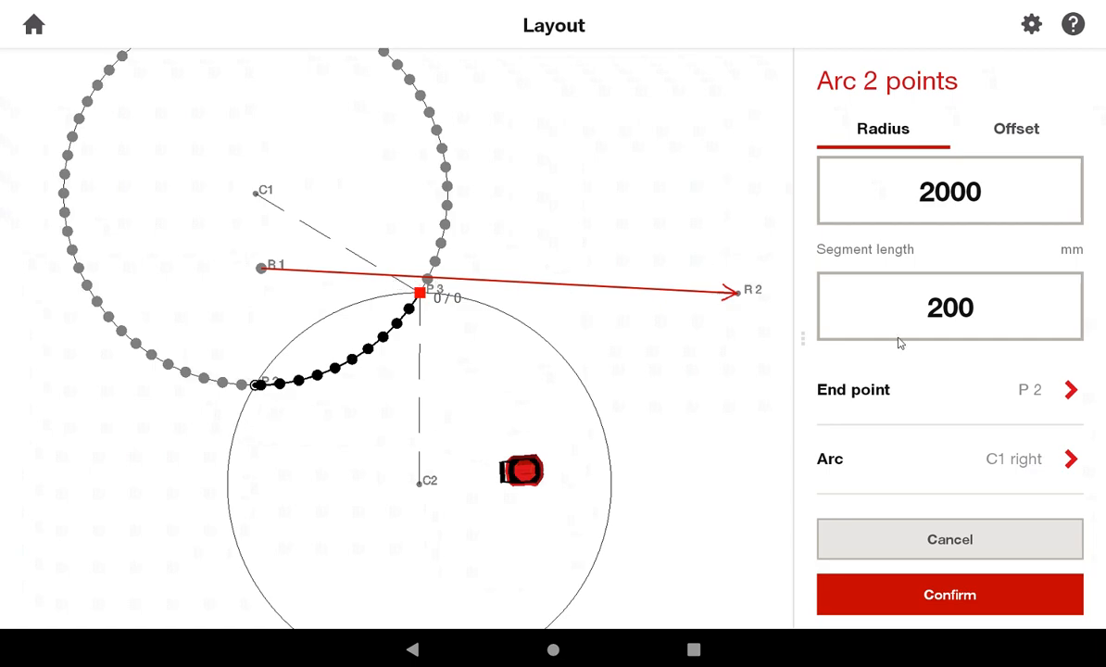
{"action": "mouse_move", "coordinate": [387, 346]}
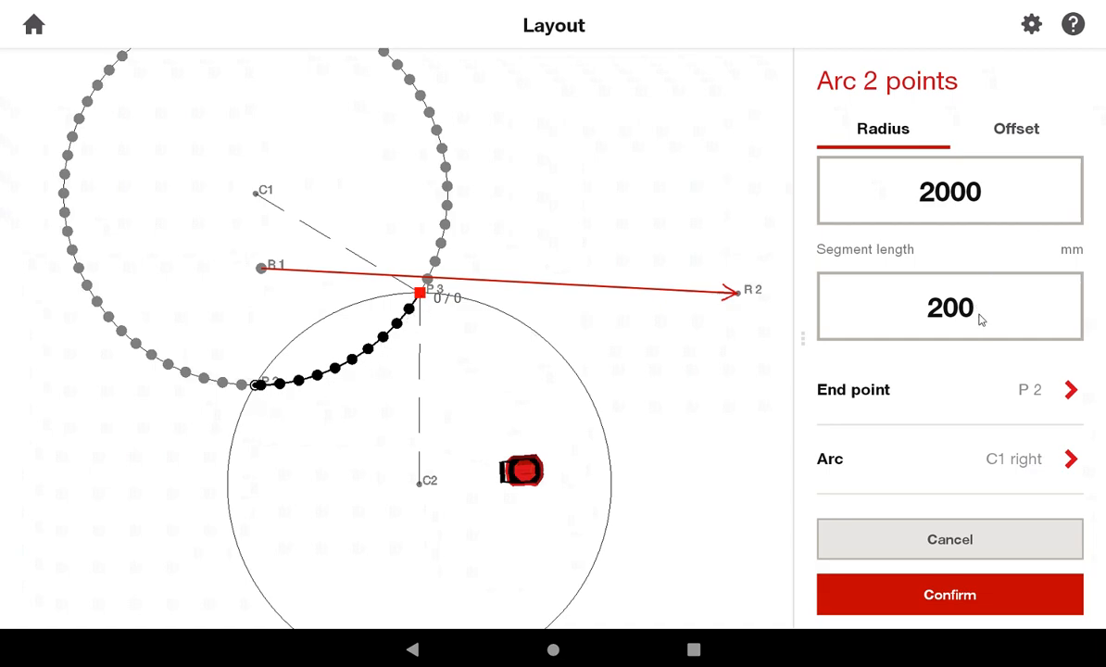
{"action": "mouse_move", "coordinate": [259, 404]}
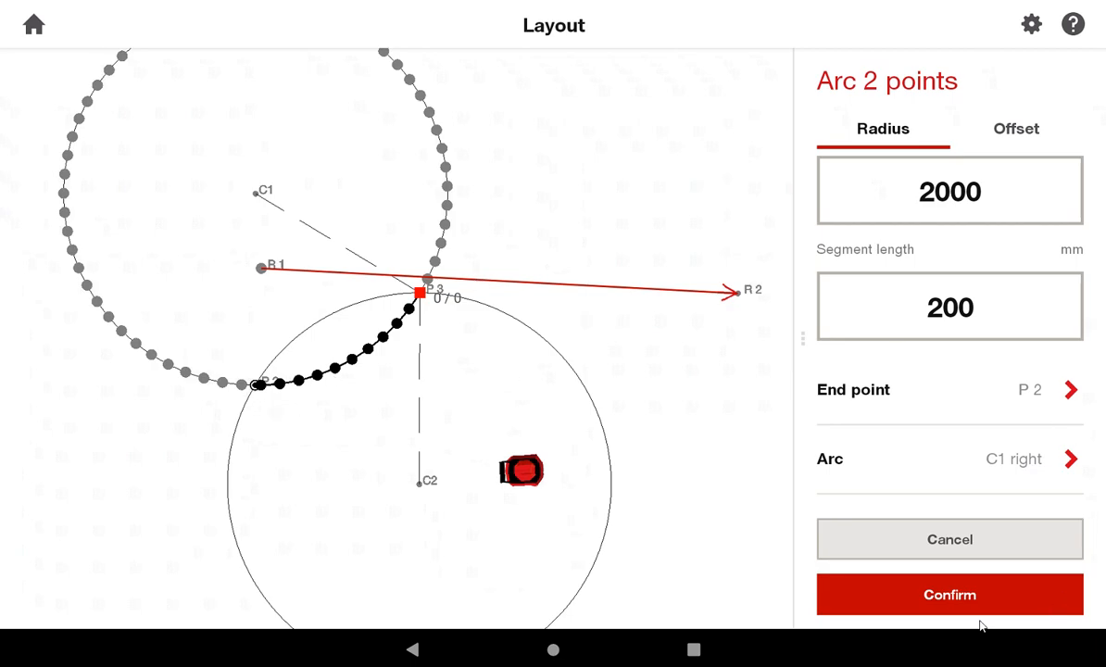
Confirm the 11-segment arc of points P4–P15 and begin a new point
{"action": "left_click", "coordinate": [949, 593]}
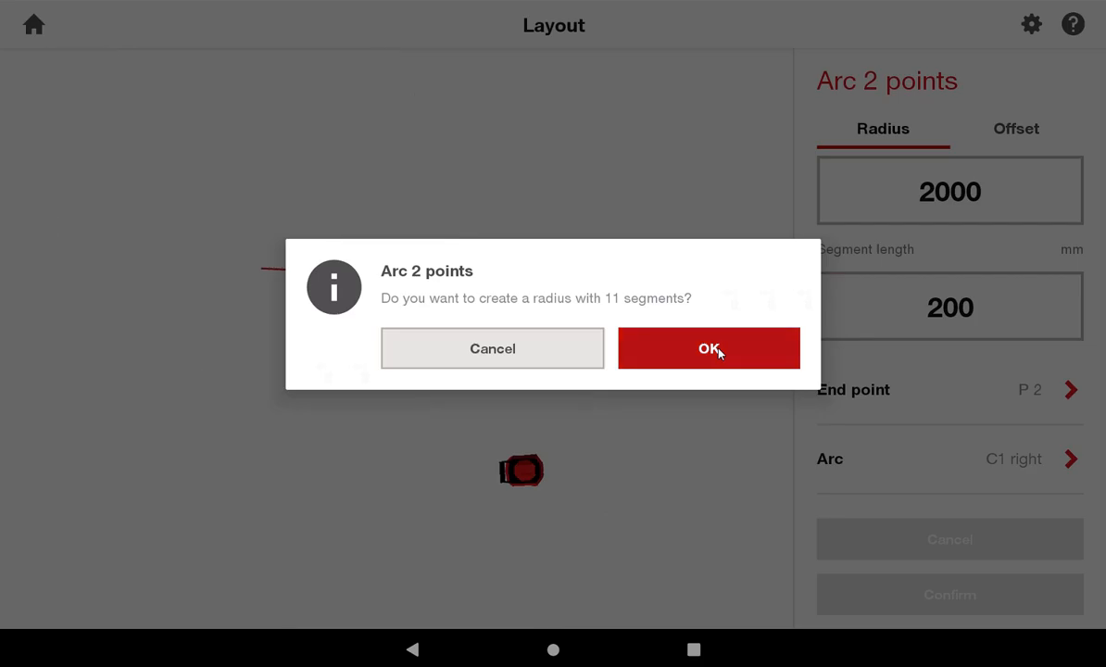
{"action": "left_click", "coordinate": [710, 348]}
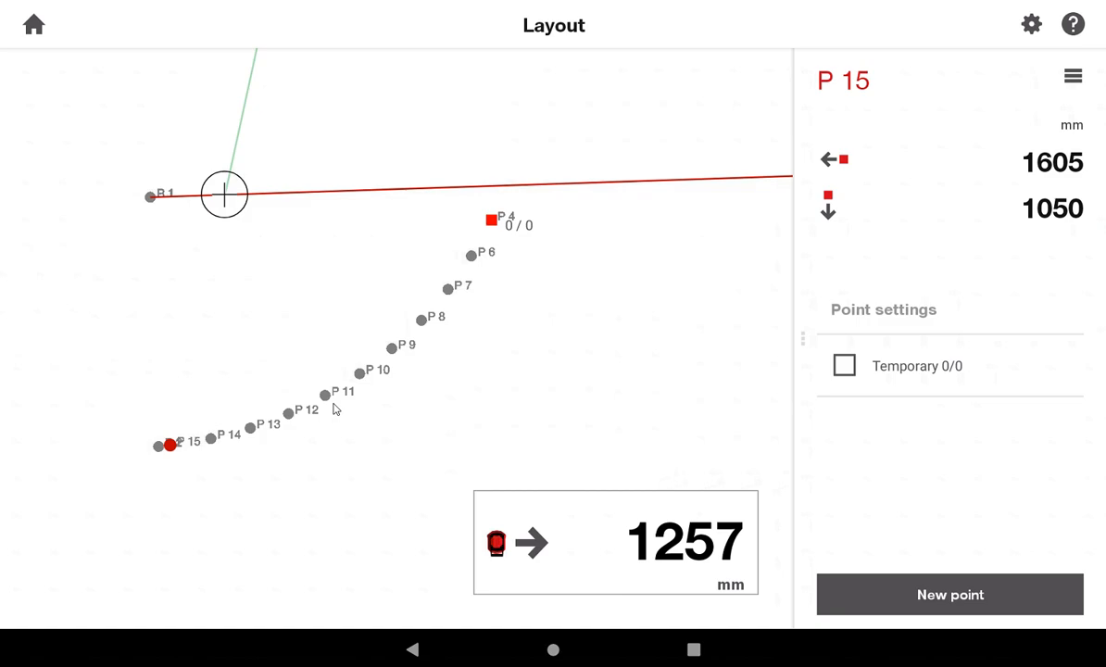
{"action": "left_click", "coordinate": [949, 593]}
{"action": "type", "text": "1087"}
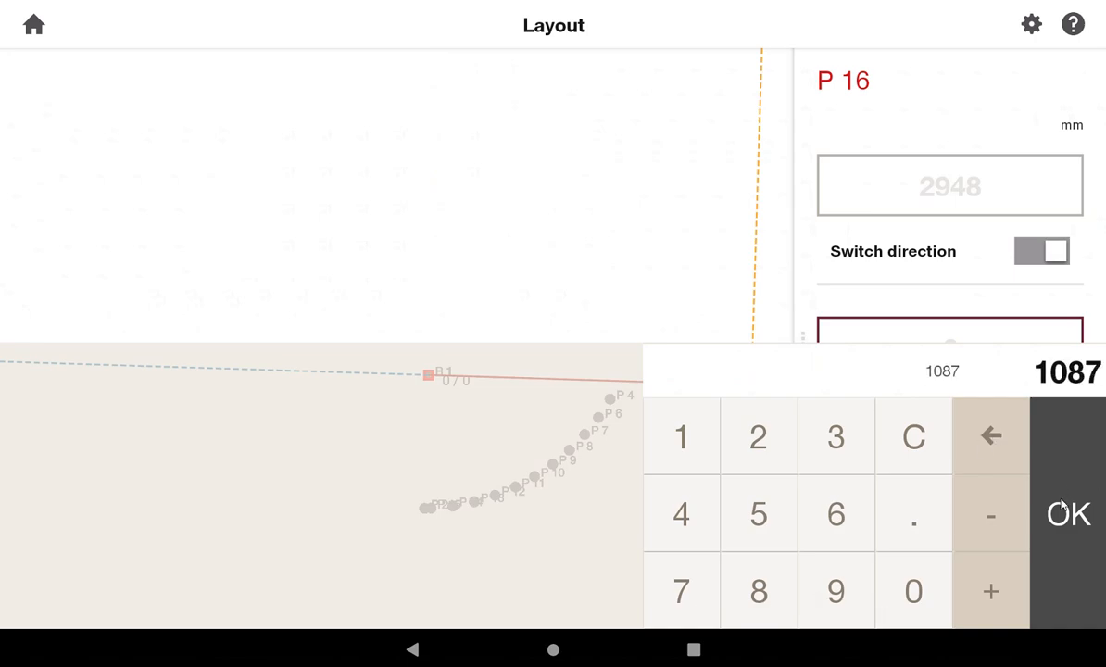
Place point P16 at offsets 2948 and 1087 mm and bring up its actions
{"action": "left_click", "coordinate": [1068, 515]}
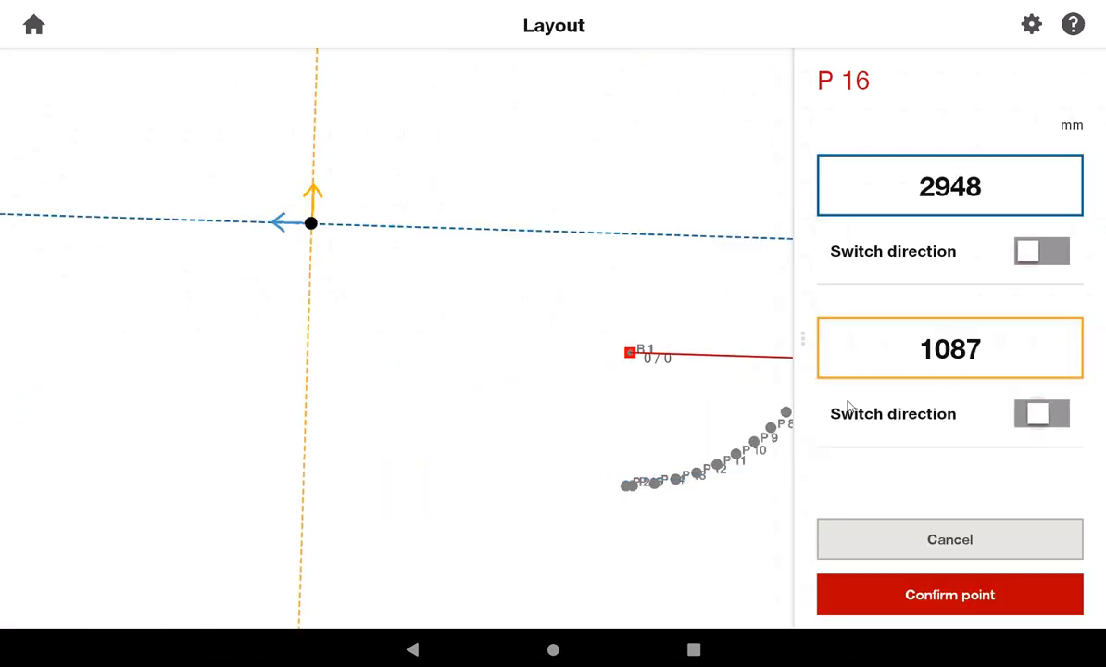
{"action": "left_click", "coordinate": [949, 595]}
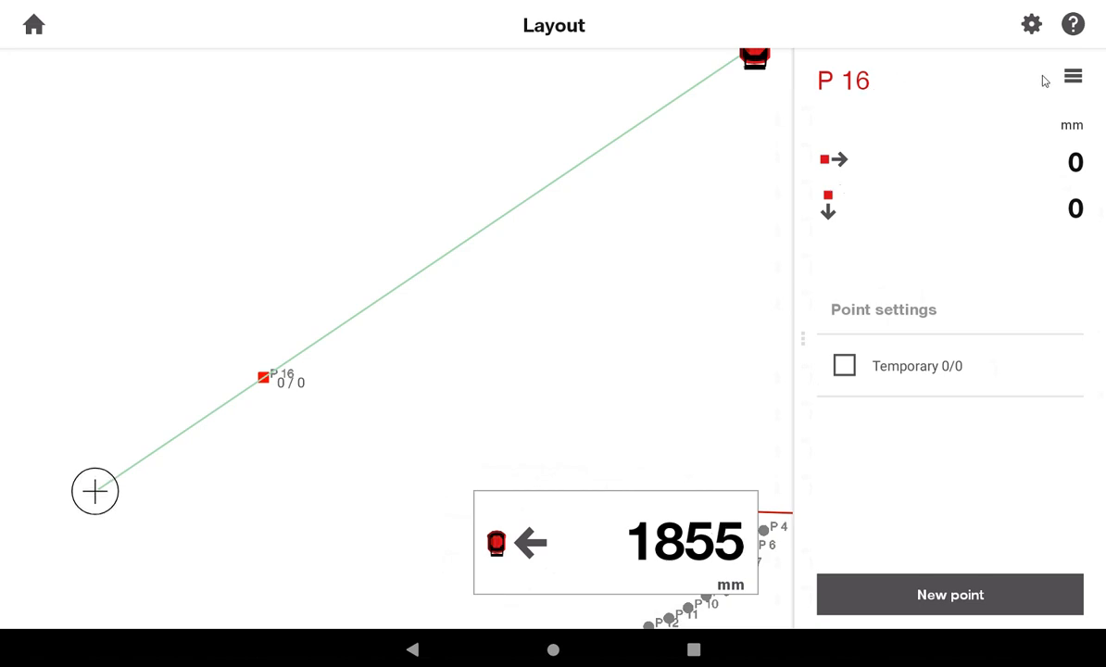
{"action": "left_click", "coordinate": [1073, 76]}
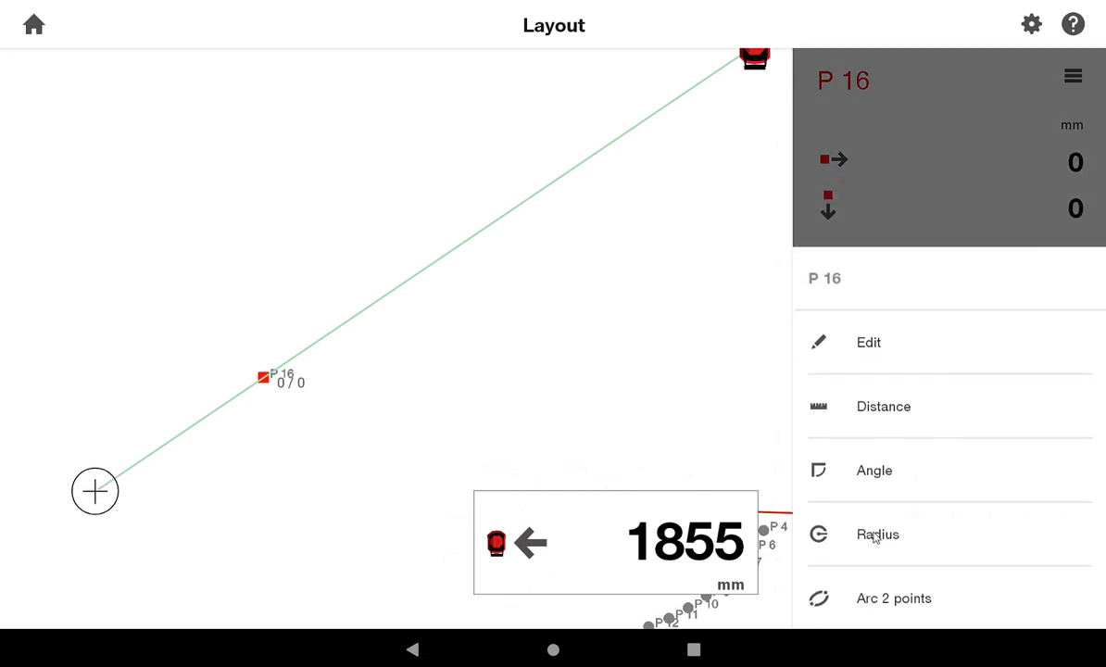
Lay out a full circle of points around P16 with 575 mm radius and 200 mm segments, side switched
{"action": "left_click", "coordinate": [878, 534]}
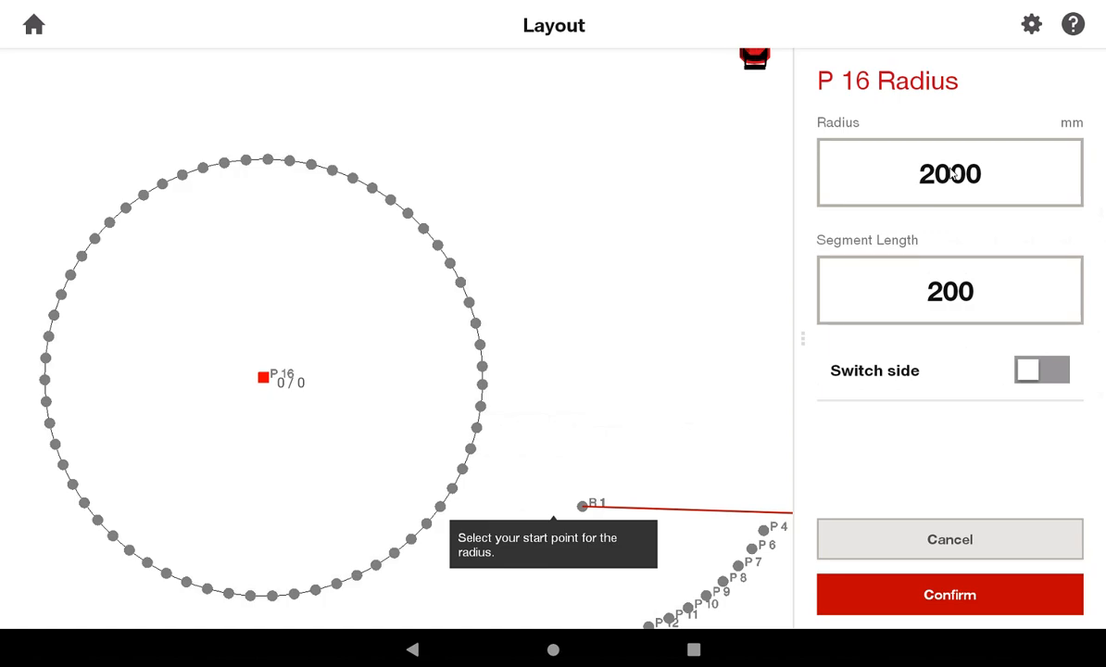
{"action": "left_click", "coordinate": [949, 172]}
{"action": "type", "text": "575"}
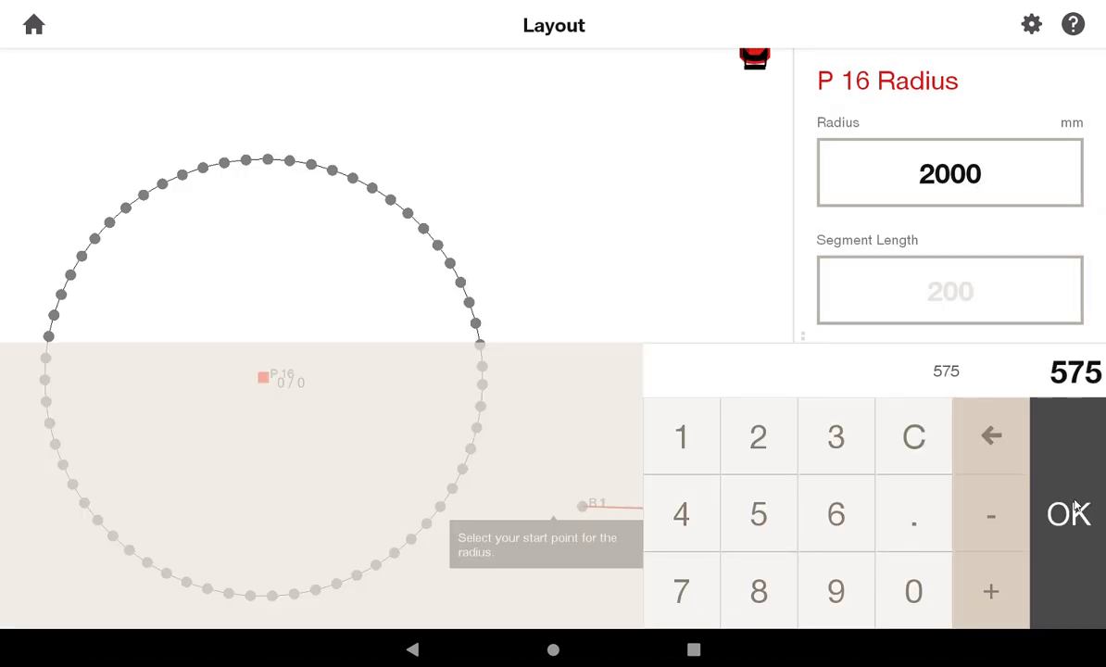
{"action": "left_click", "coordinate": [1069, 513]}
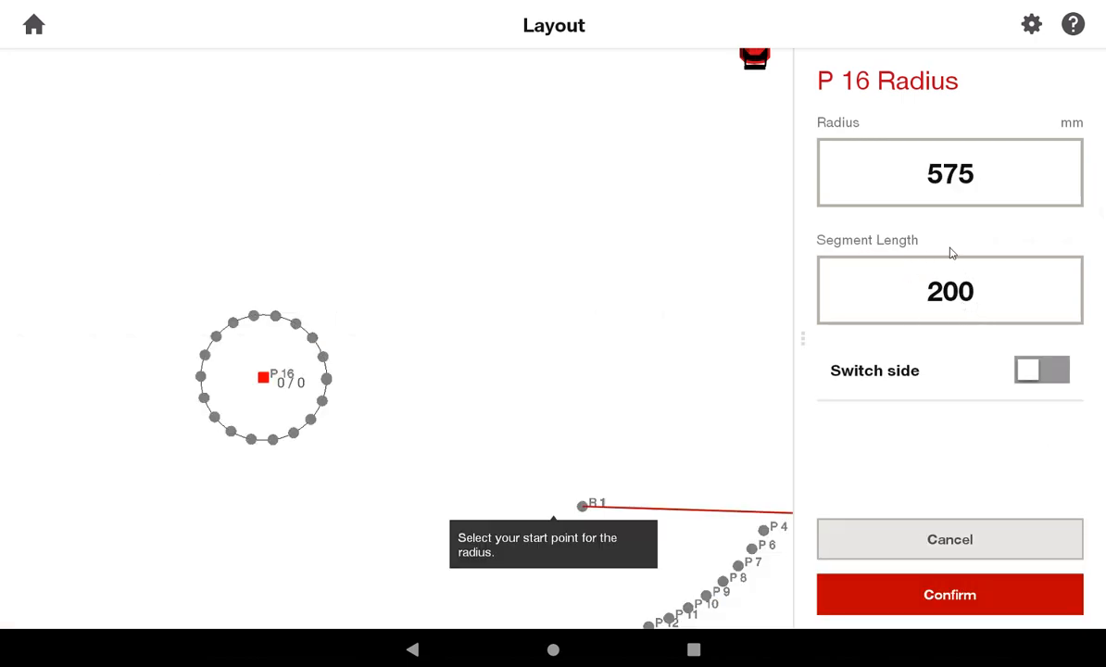
{"action": "mouse_move", "coordinate": [430, 542]}
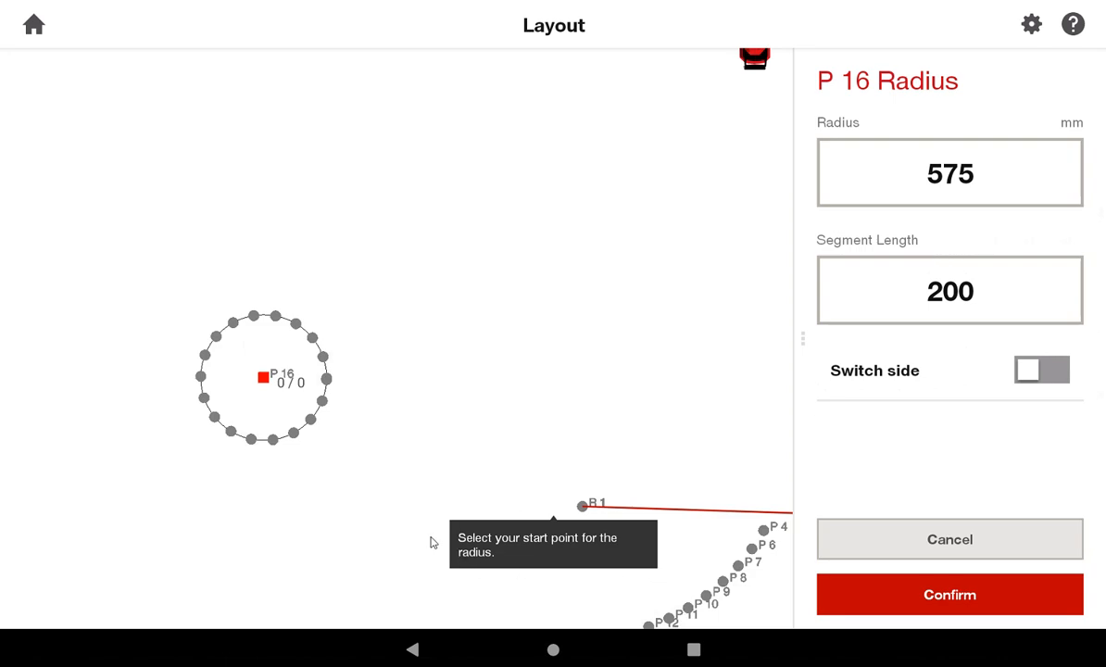
{"action": "mouse_move", "coordinate": [549, 569]}
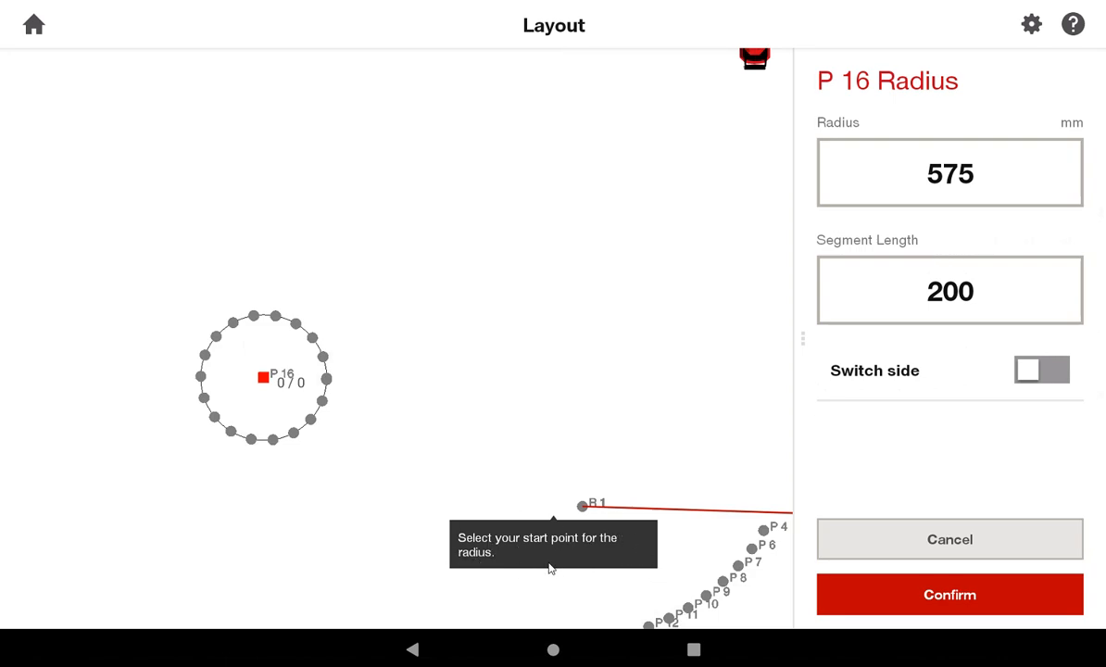
{"action": "mouse_move", "coordinate": [534, 522]}
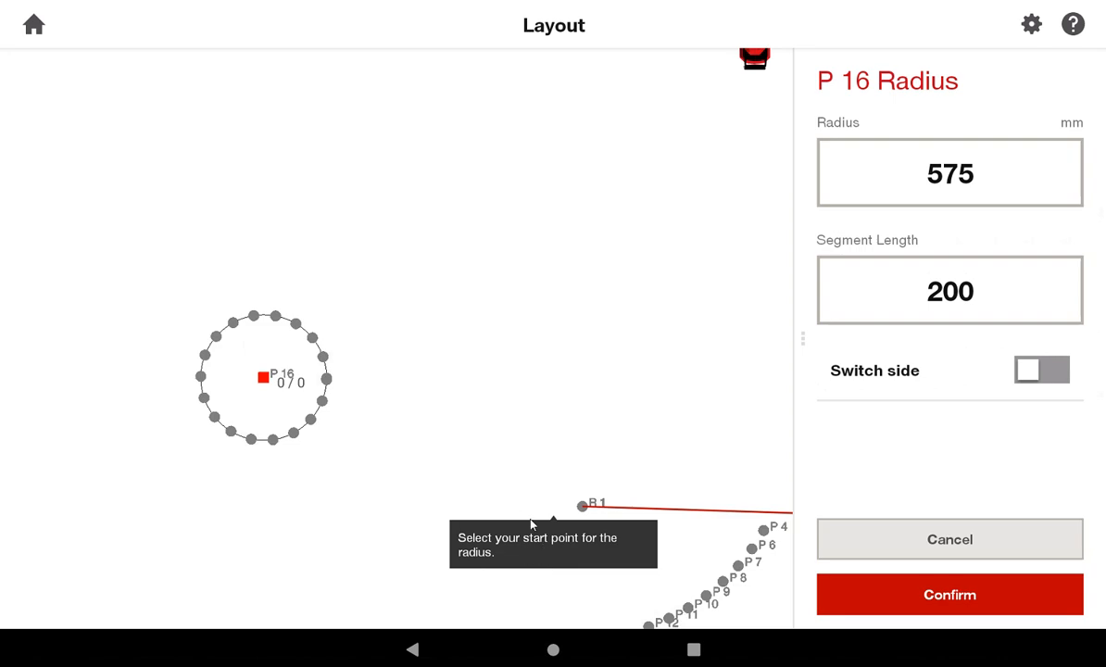
{"action": "mouse_move", "coordinate": [319, 344]}
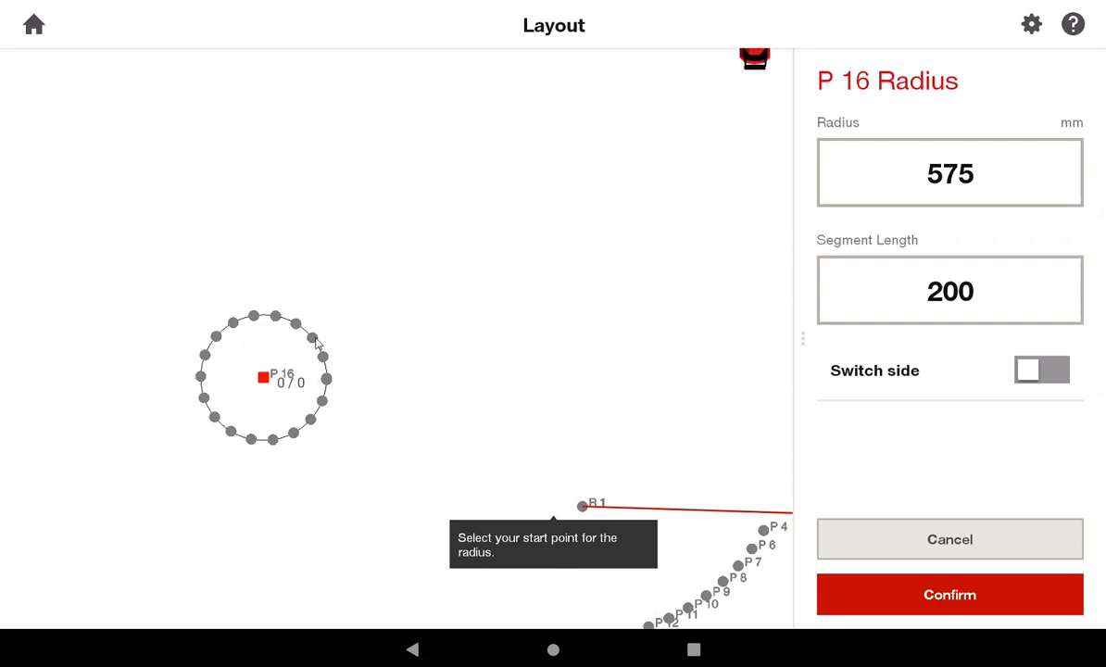
{"action": "left_click", "coordinate": [311, 338]}
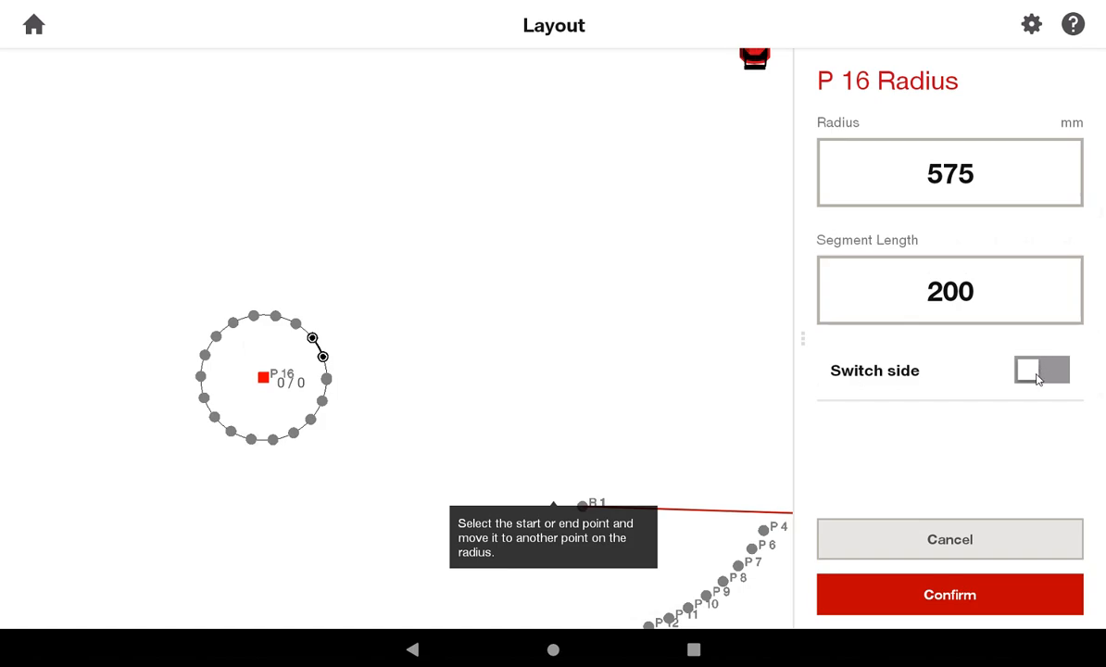
{"action": "left_click", "coordinate": [1042, 370]}
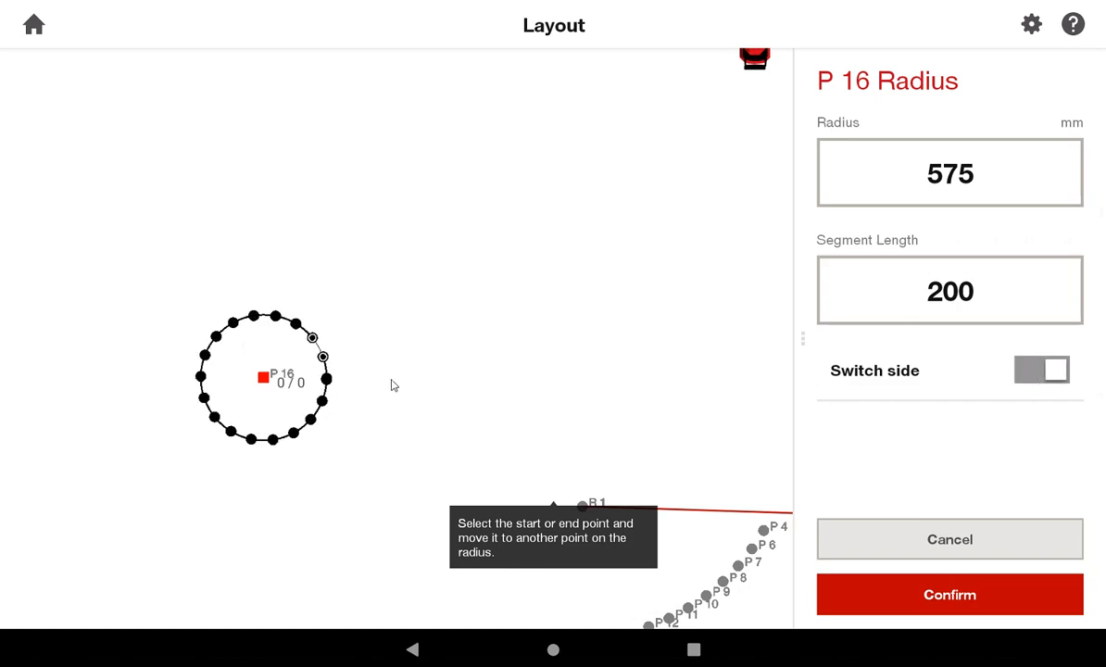
{"action": "mouse_move", "coordinate": [326, 356]}
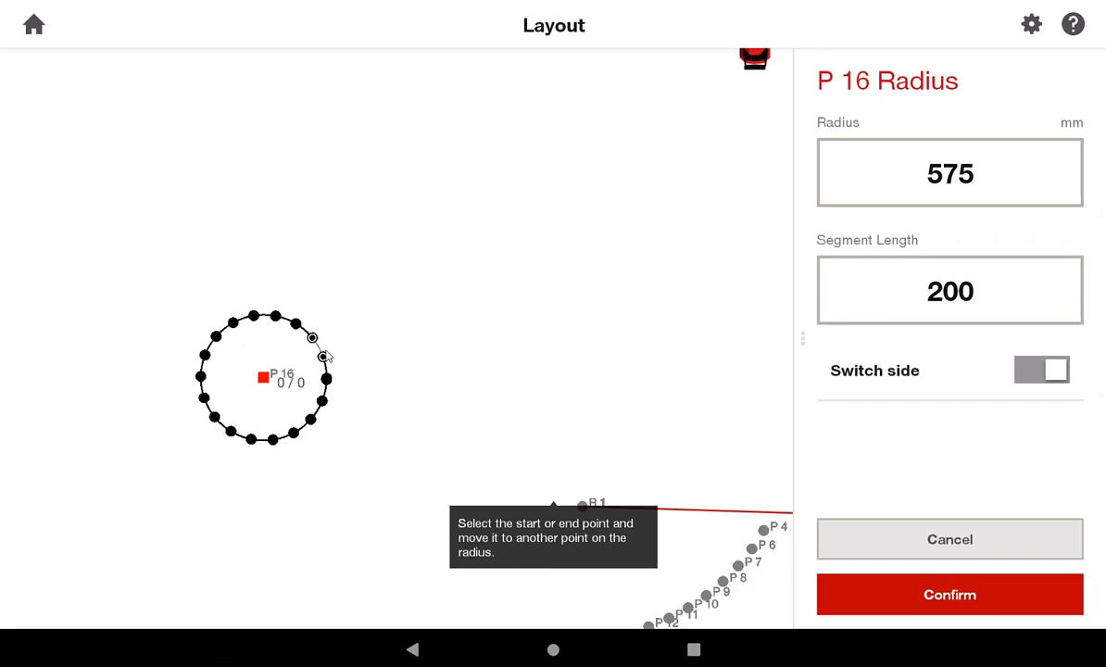
{"action": "mouse_move", "coordinate": [341, 319]}
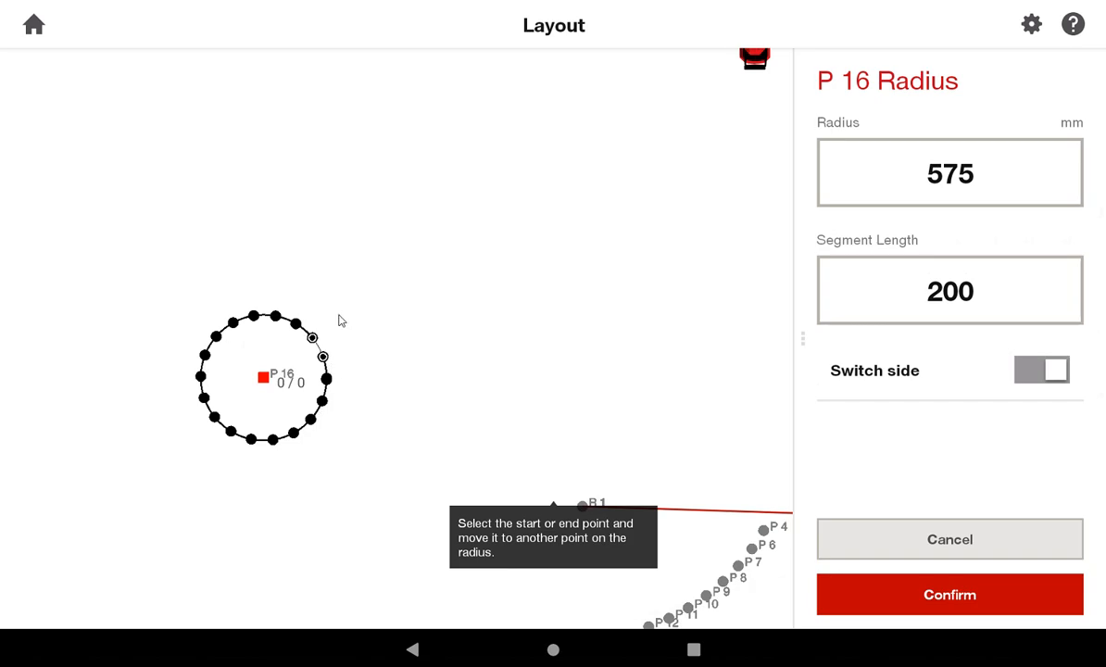
{"action": "mouse_move", "coordinate": [257, 411]}
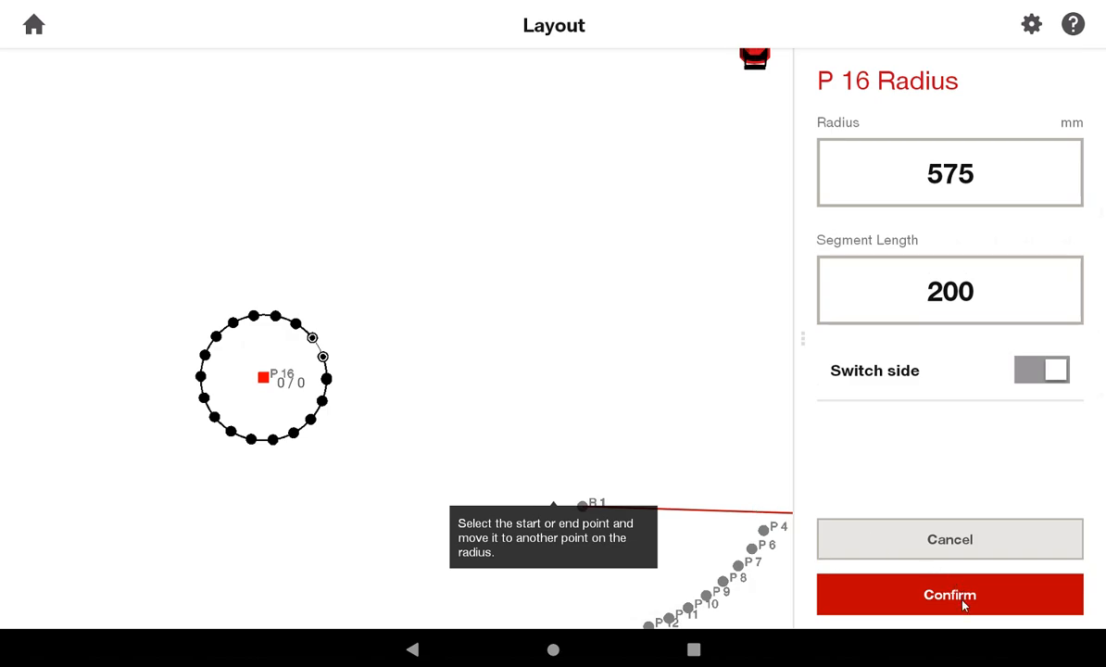
{"action": "left_click", "coordinate": [949, 593]}
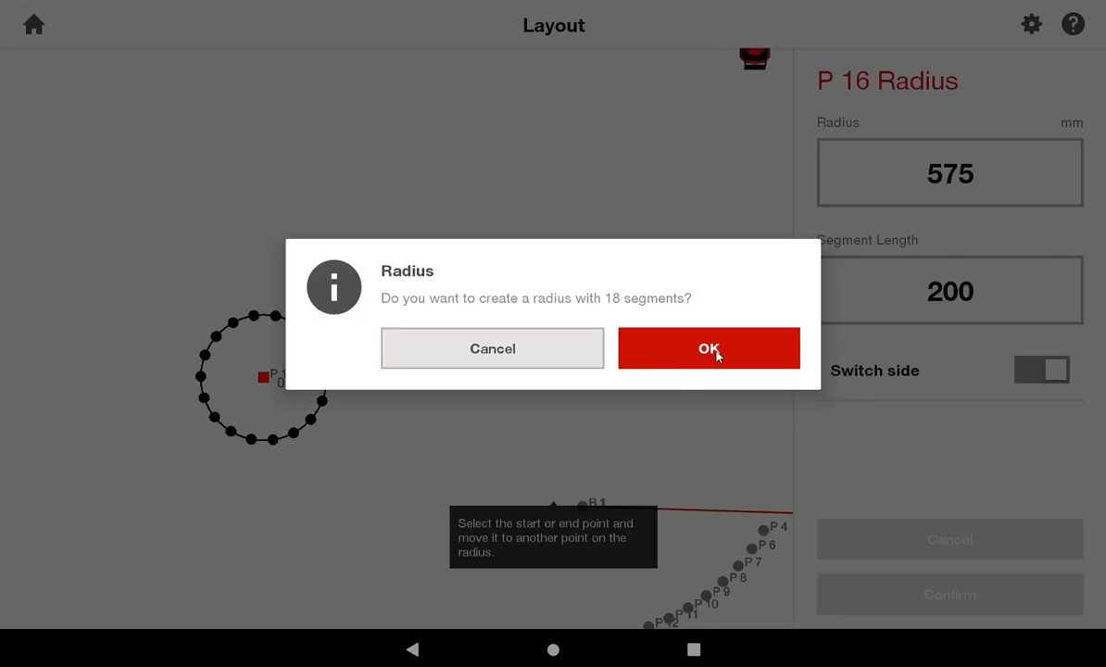
Accept the 18-segment circle P17–P35 around P16, then select reference point R1
{"action": "left_click", "coordinate": [710, 348]}
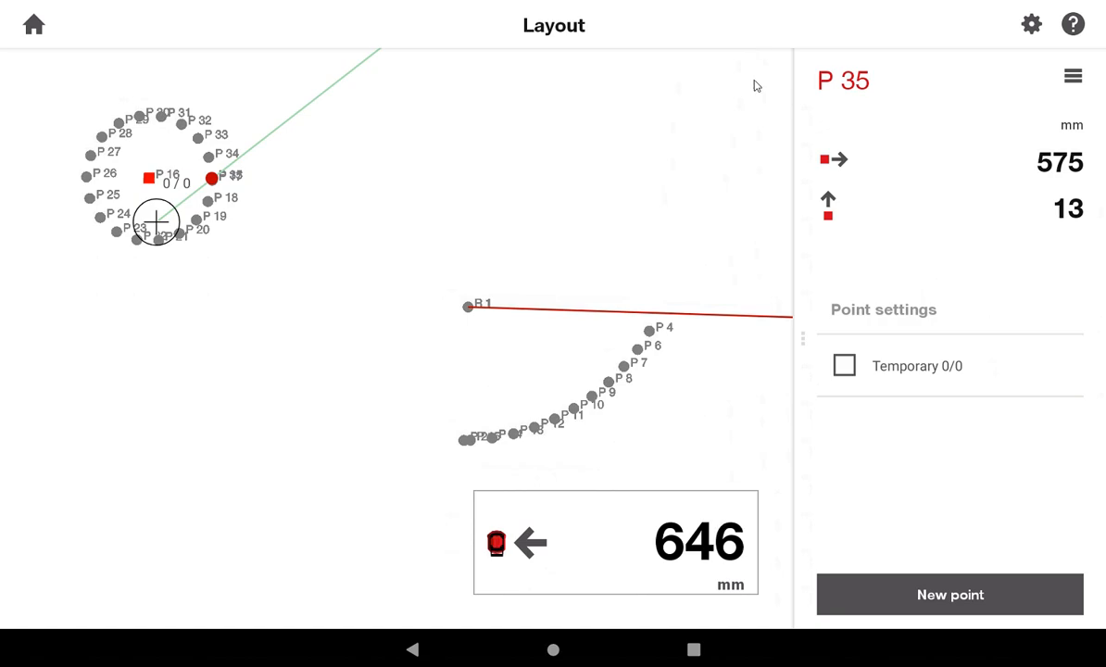
{"action": "mouse_move", "coordinate": [658, 152]}
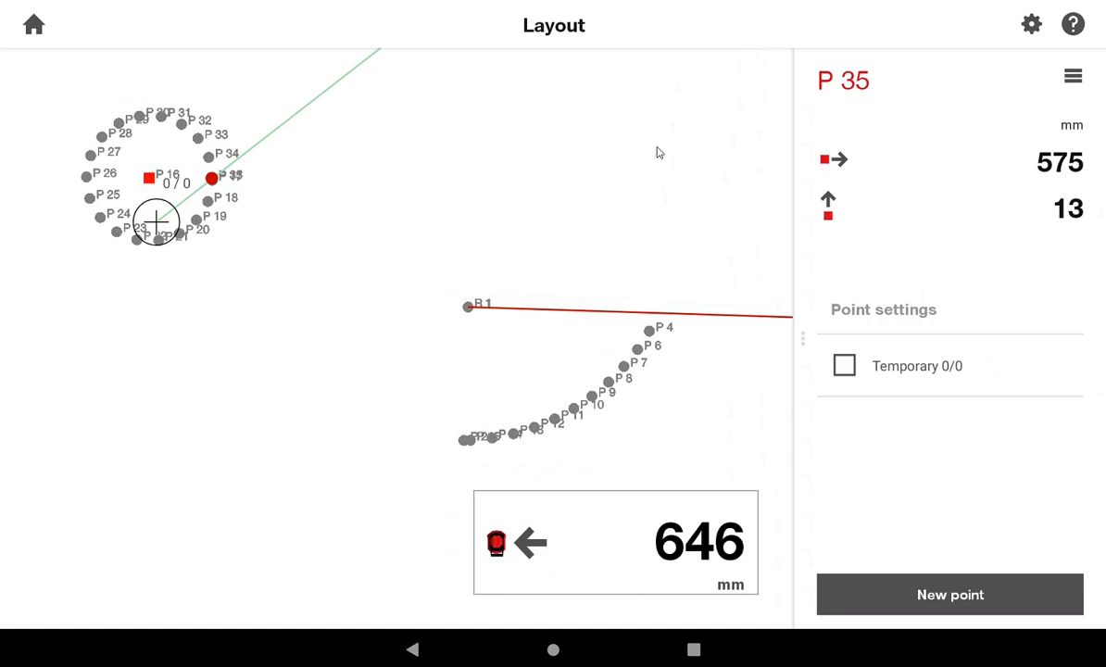
{"action": "left_click", "coordinate": [467, 308]}
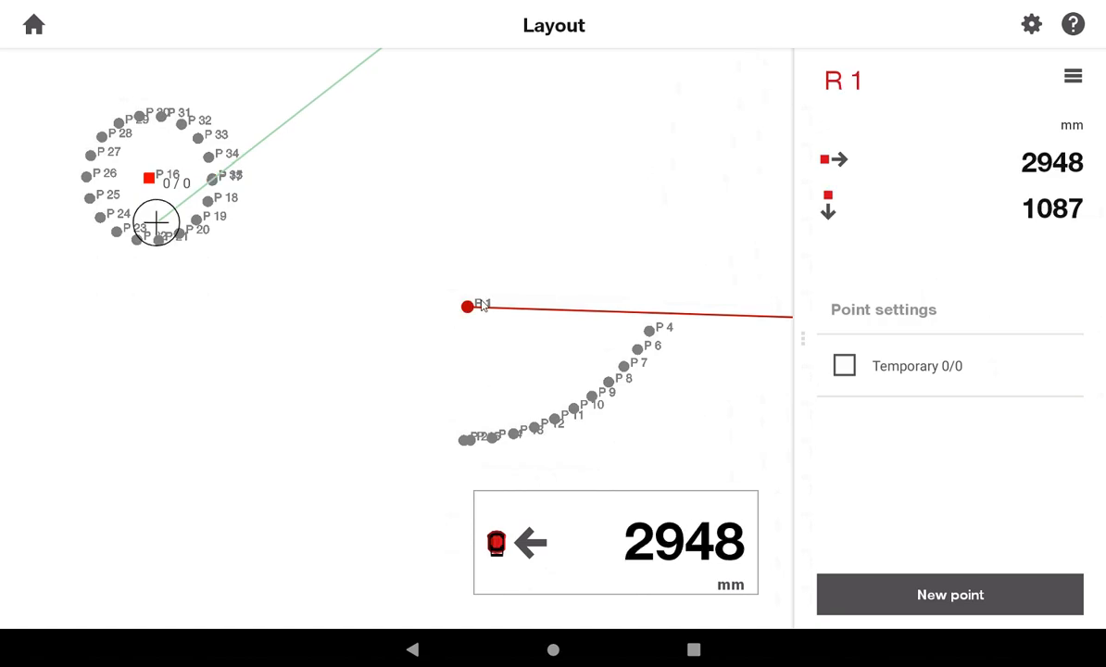
Drag across the plan from R1 to preview the arc toward P35
{"action": "left_click_drag", "start_coordinate": [156, 222], "coordinate": [424, 306]}
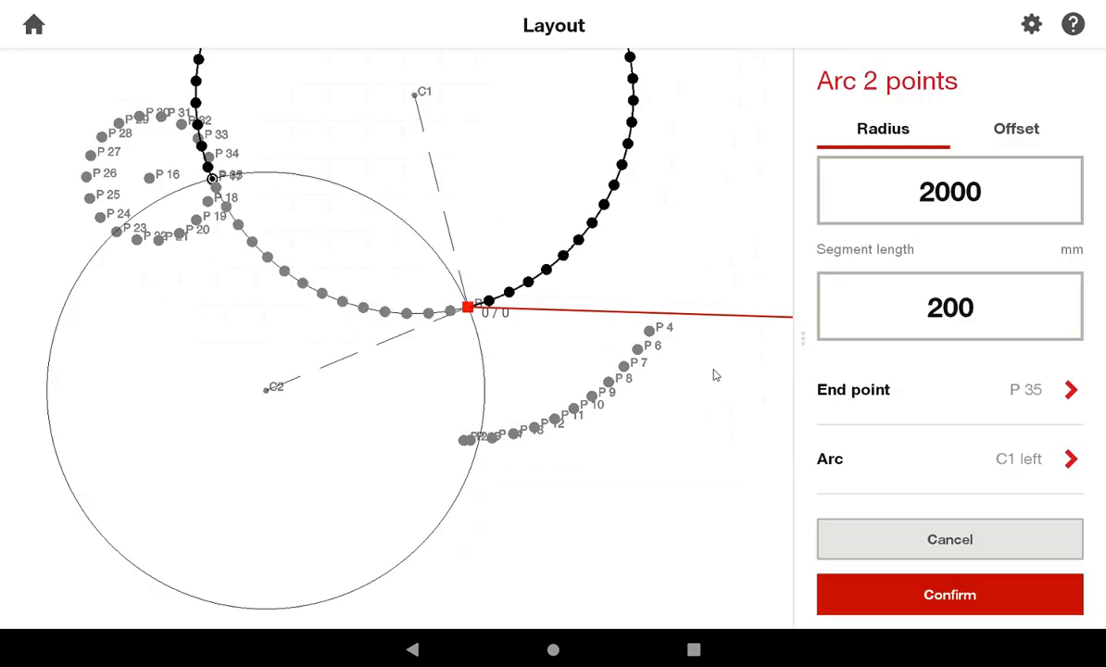
{"action": "mouse_move", "coordinate": [1040, 351]}
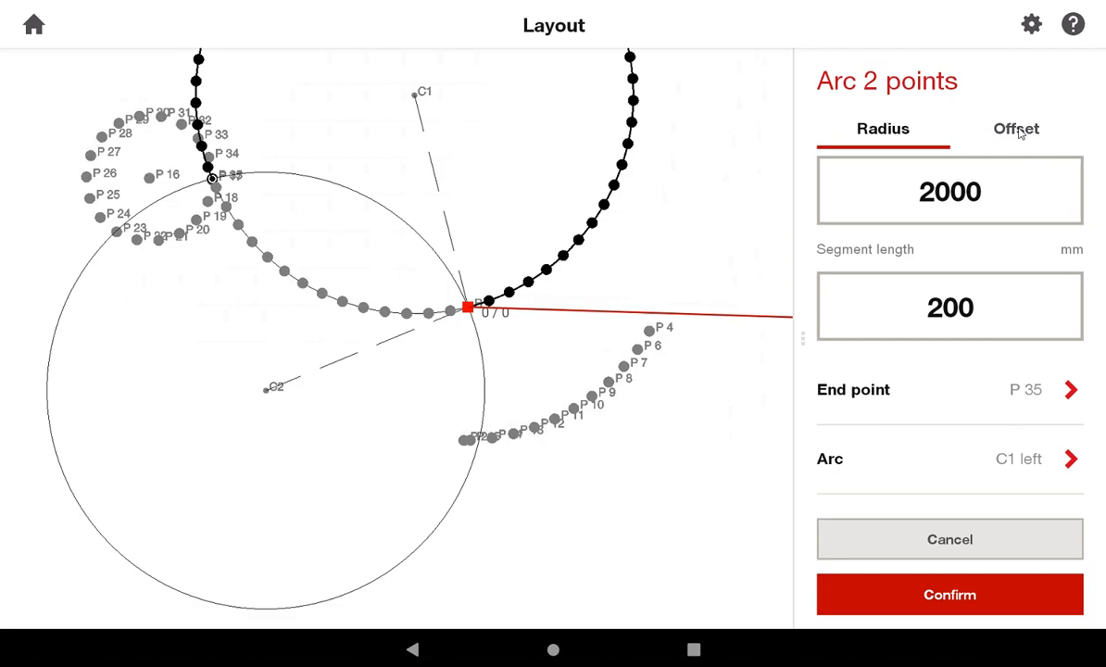
Define the arc by an 872 mm offset with 200 mm segments, ending at P16
{"action": "left_click", "coordinate": [1016, 130]}
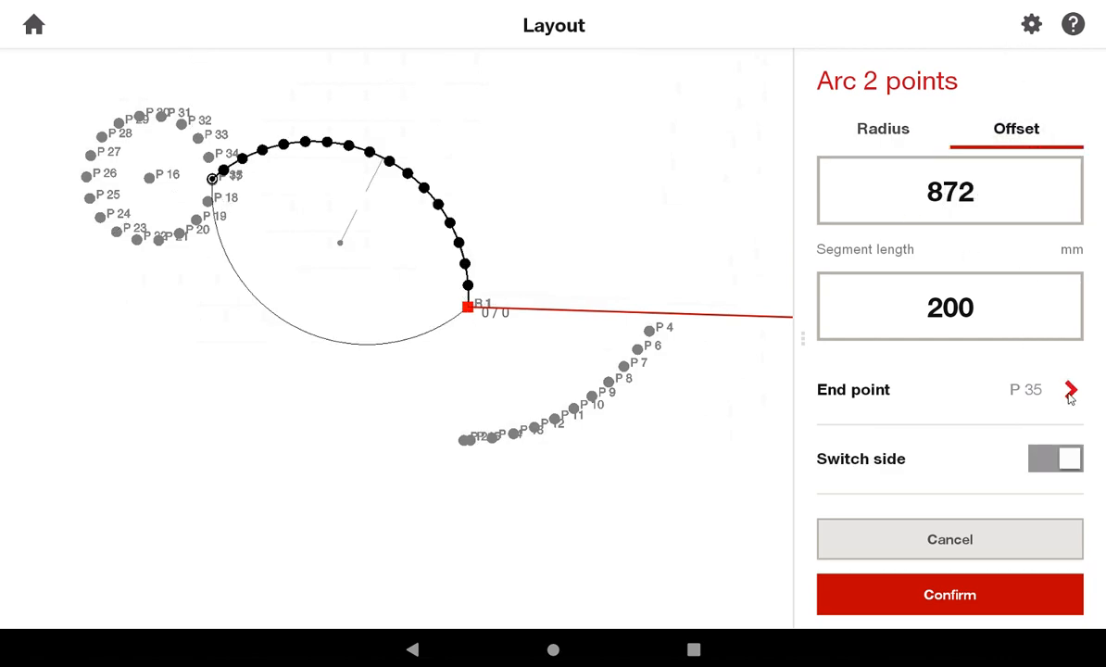
{"action": "left_click", "coordinate": [1071, 389]}
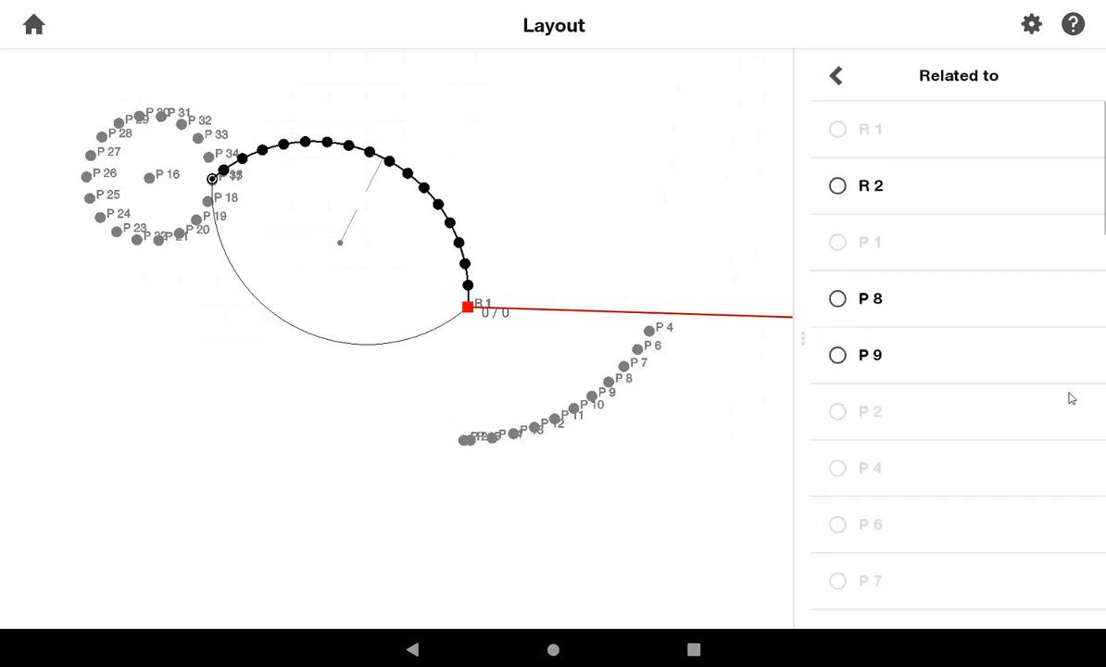
{"action": "mouse_move", "coordinate": [942, 338]}
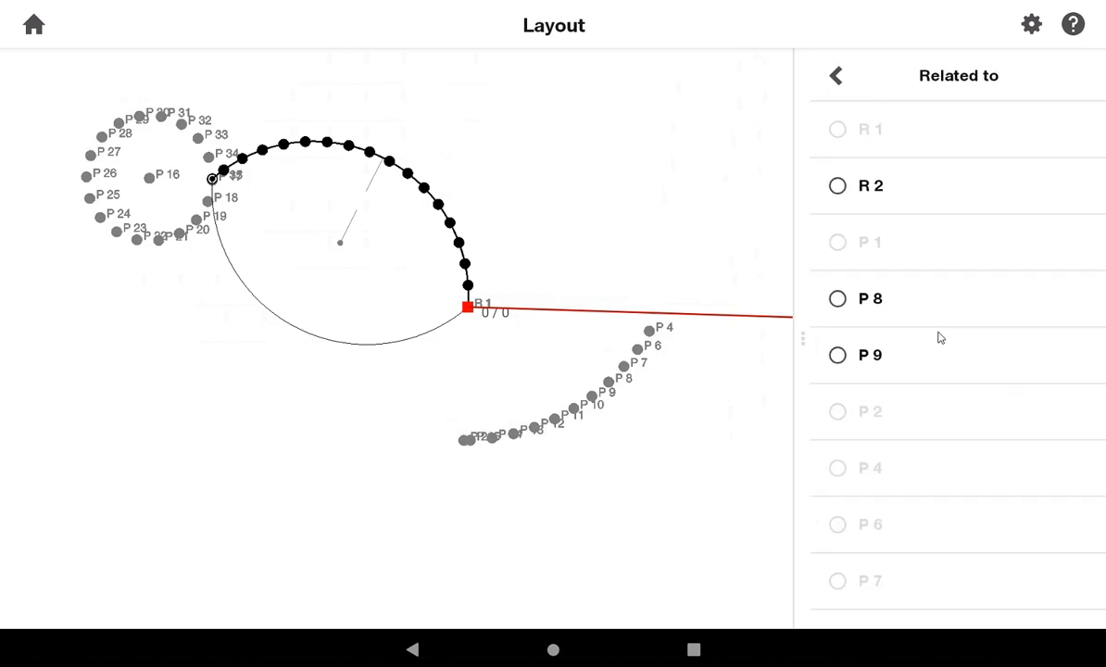
{"action": "scroll", "scroll_direction": "down", "scroll_amount": 3}
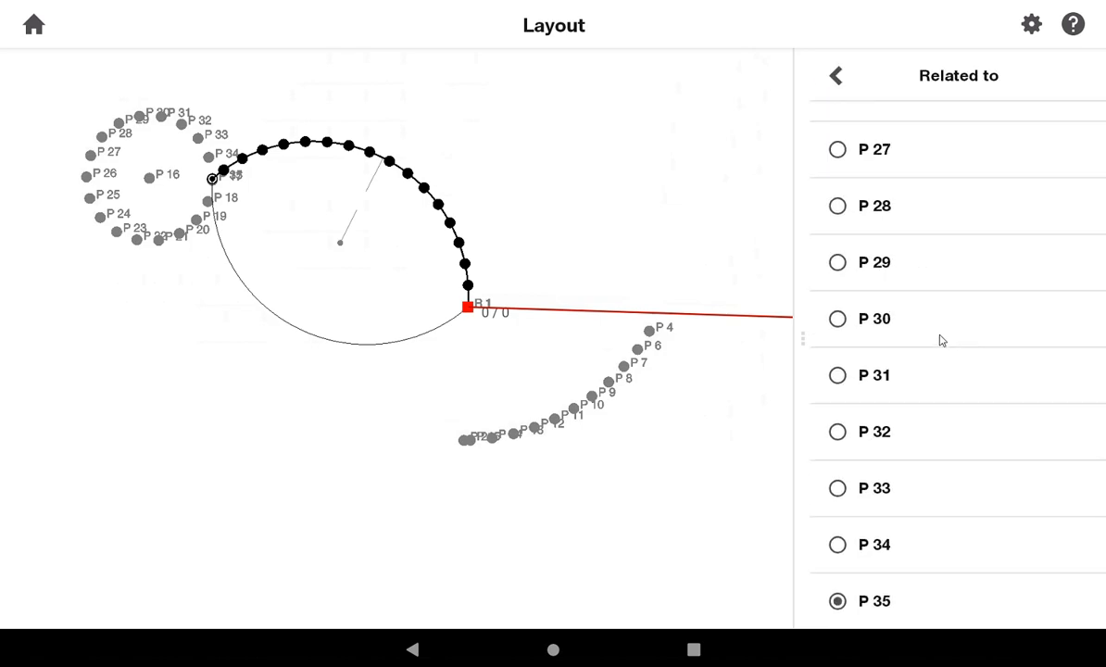
{"action": "scroll", "scroll_direction": "down", "scroll_amount": 3}
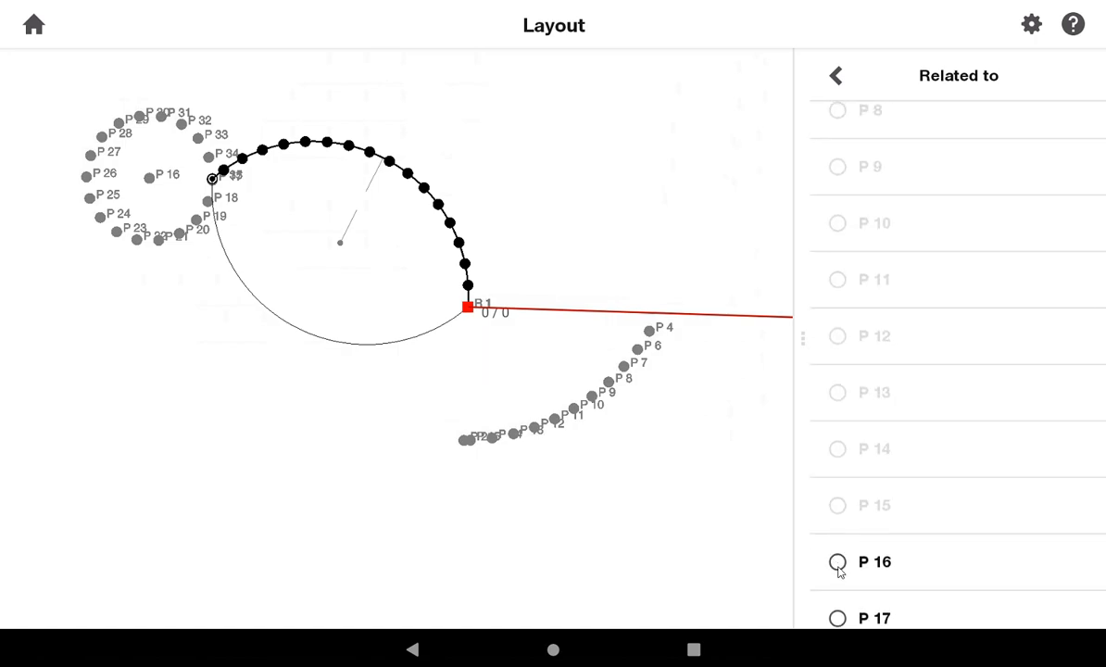
{"action": "left_click", "coordinate": [838, 564]}
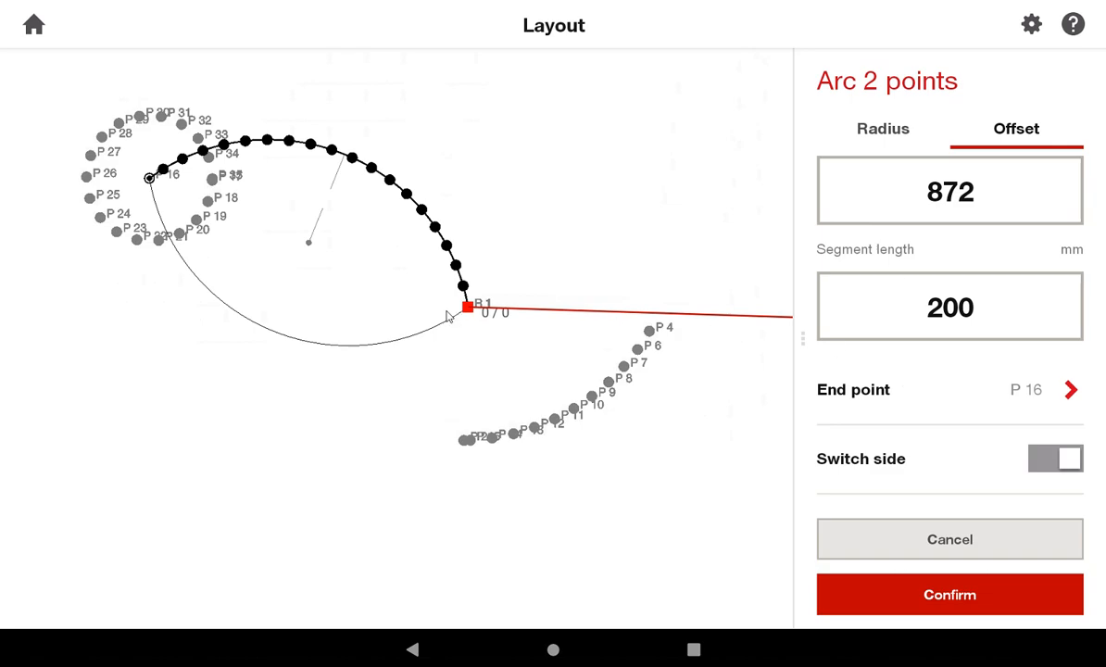
{"action": "mouse_move", "coordinate": [490, 326]}
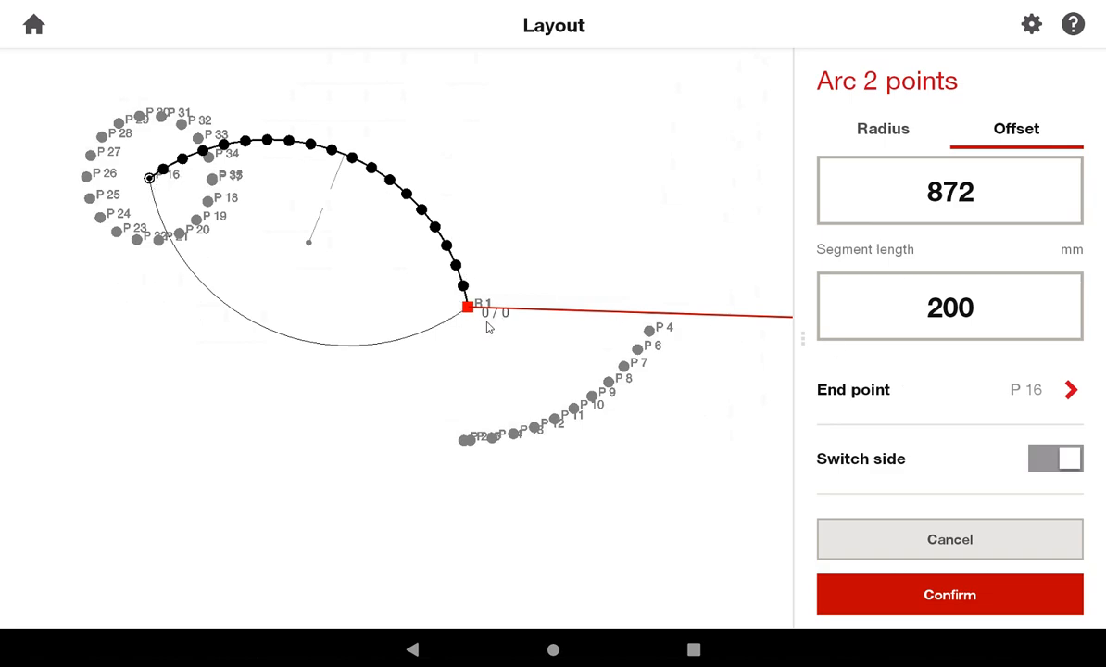
{"action": "mouse_move", "coordinate": [479, 330]}
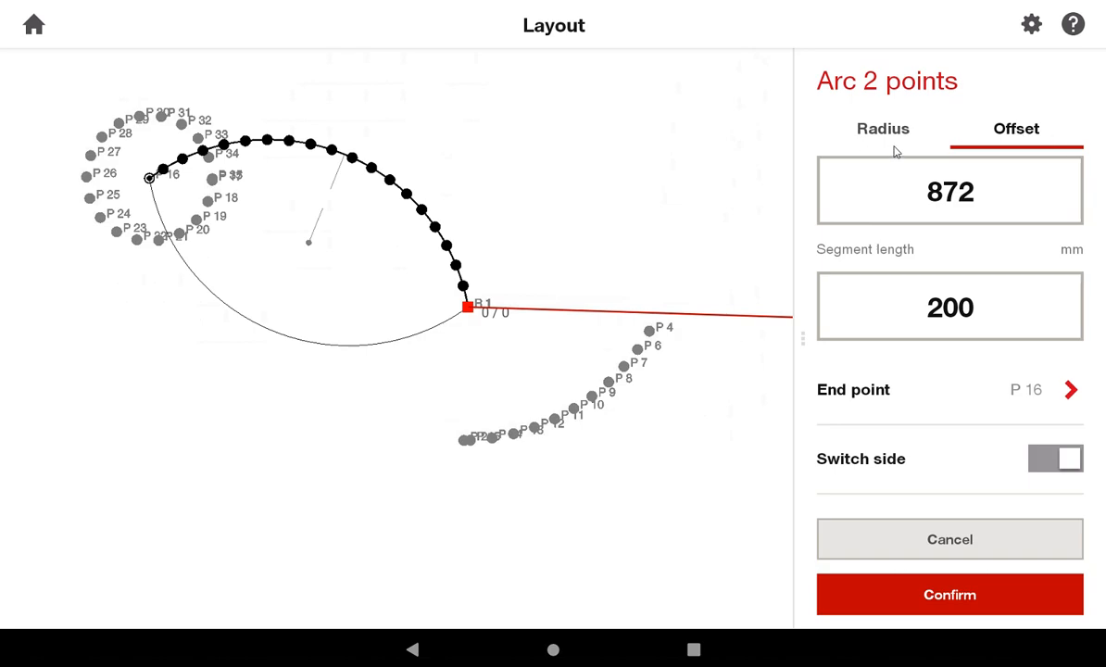
{"action": "mouse_move", "coordinate": [430, 305]}
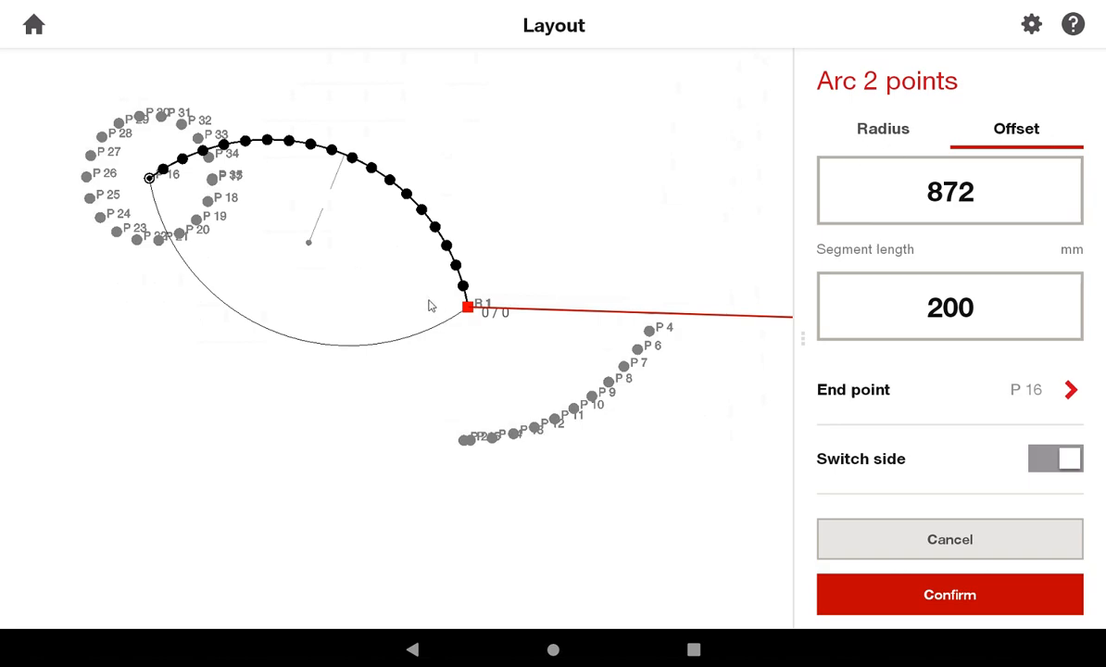
{"action": "mouse_move", "coordinate": [156, 182]}
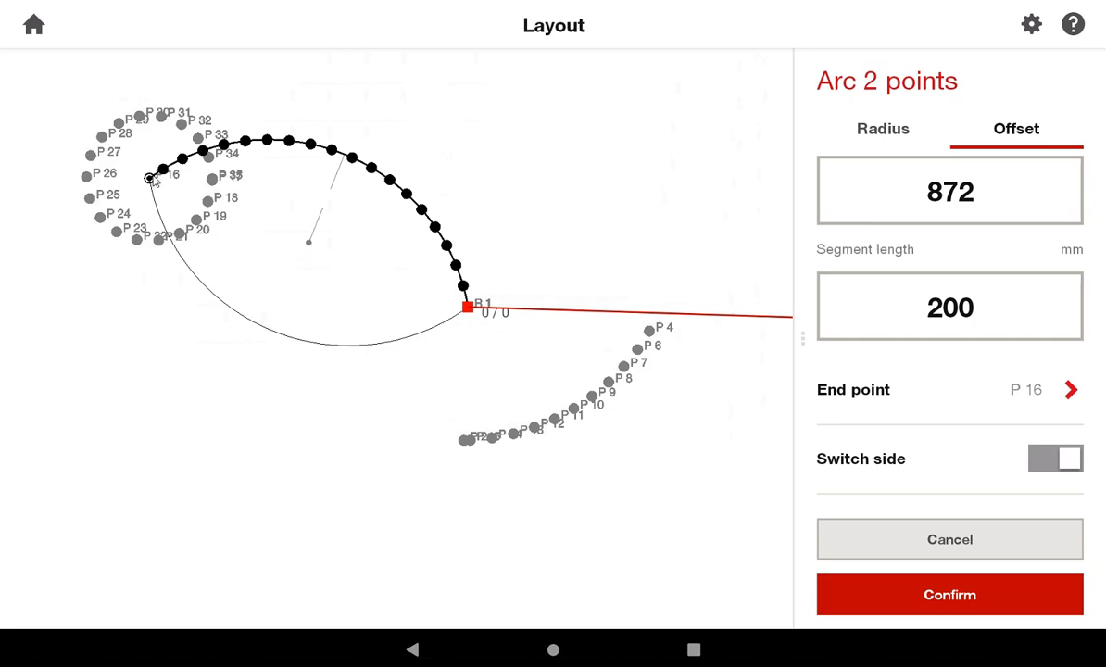
{"action": "mouse_move", "coordinate": [311, 245]}
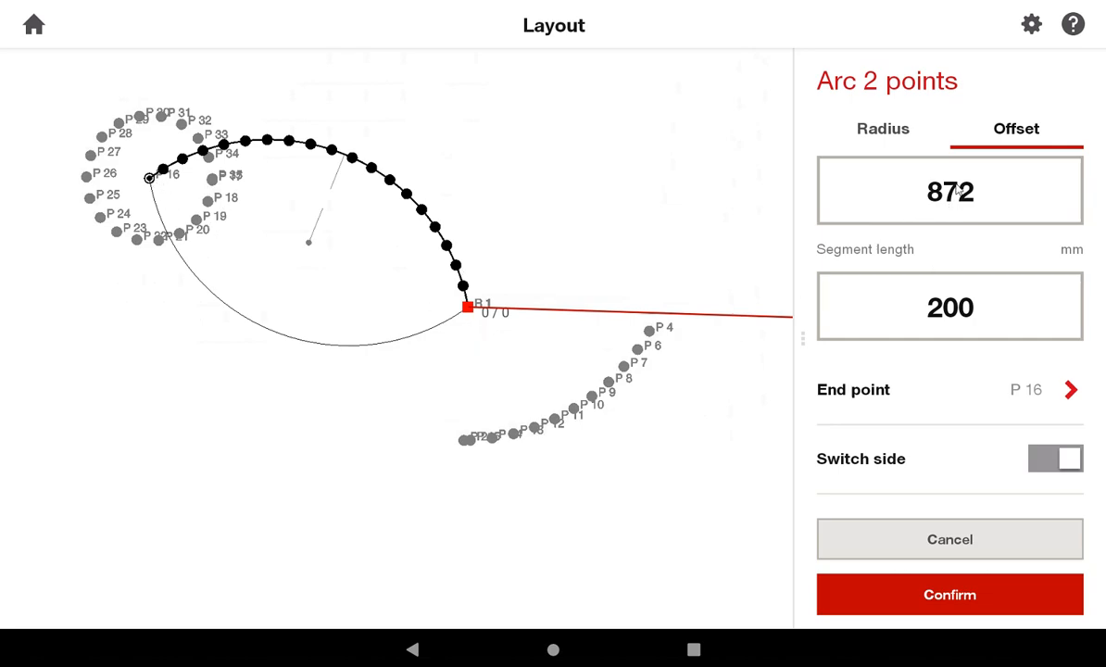
{"action": "mouse_move", "coordinate": [350, 197]}
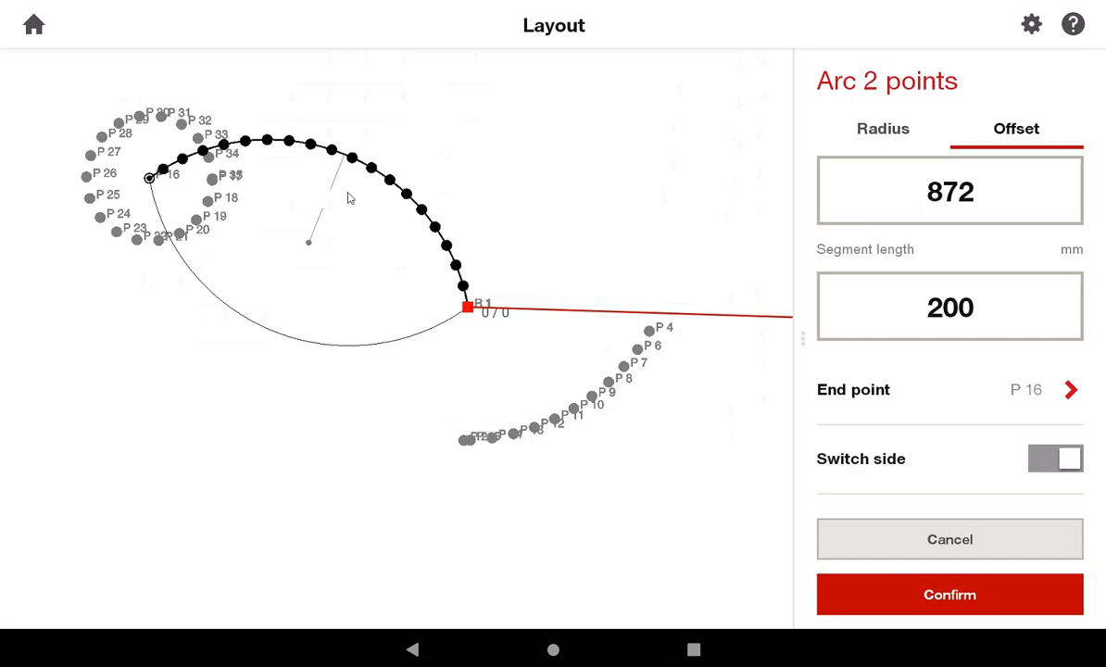
{"action": "mouse_move", "coordinate": [267, 139]}
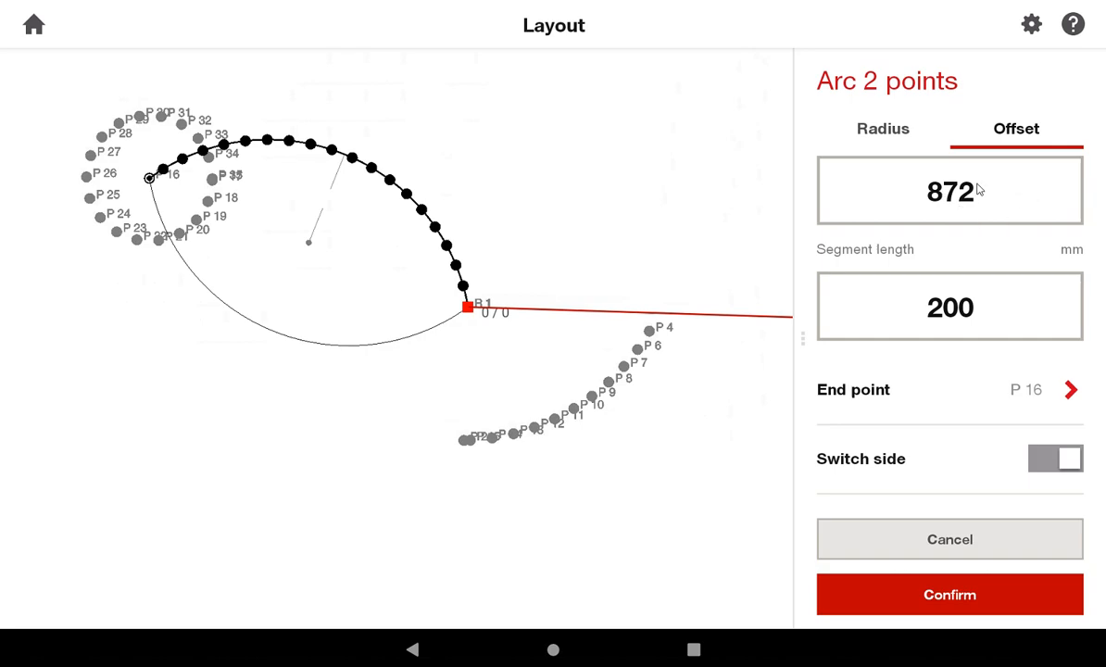
{"action": "mouse_move", "coordinate": [960, 195]}
{"action": "type", "text": "400"}
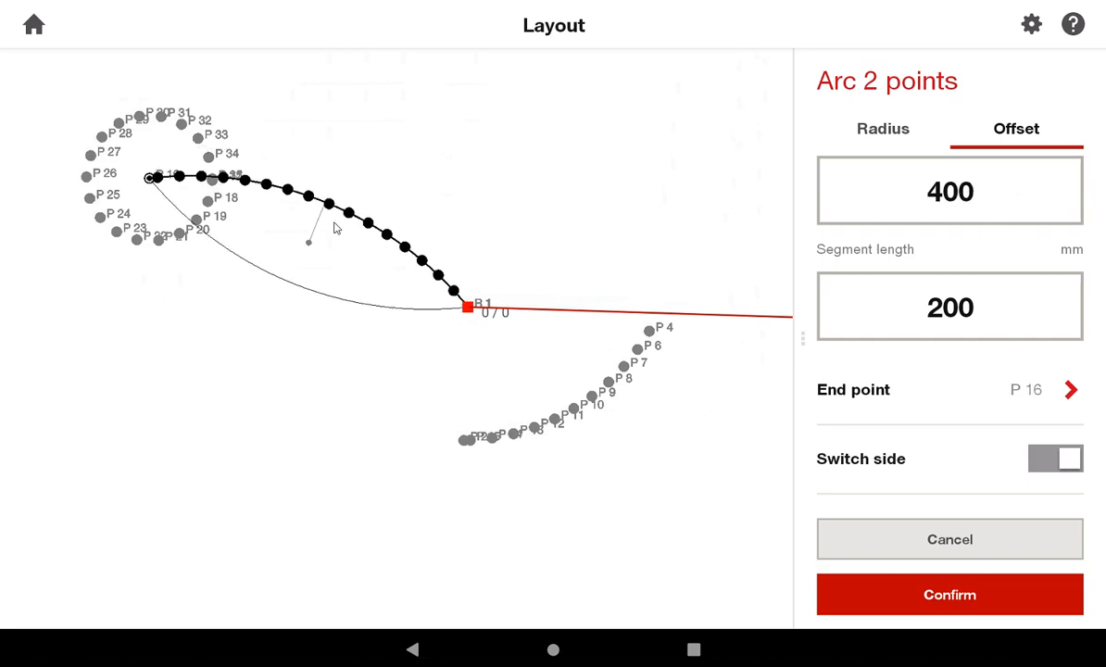
{"action": "mouse_move", "coordinate": [230, 200]}
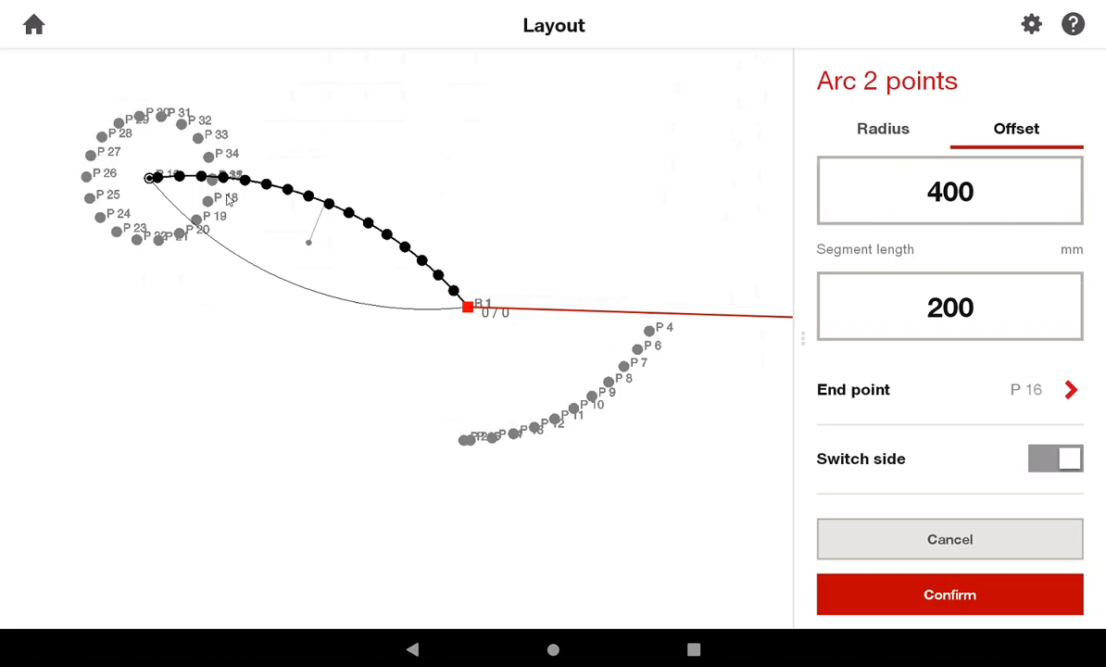
{"action": "mouse_move", "coordinate": [363, 172]}
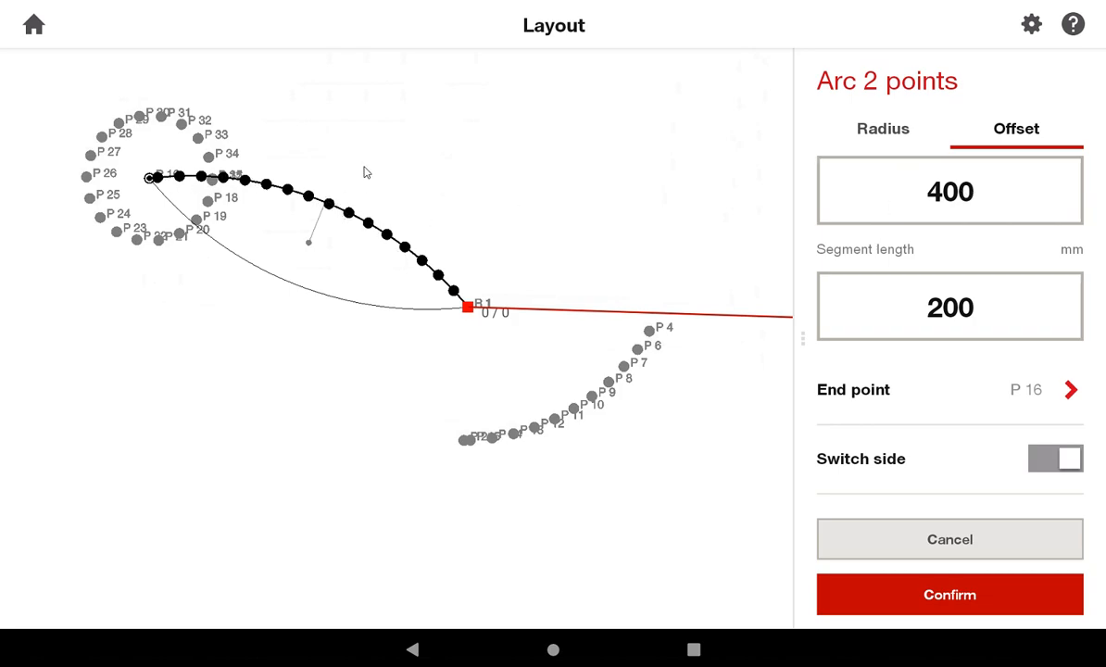
{"action": "mouse_move", "coordinate": [308, 241]}
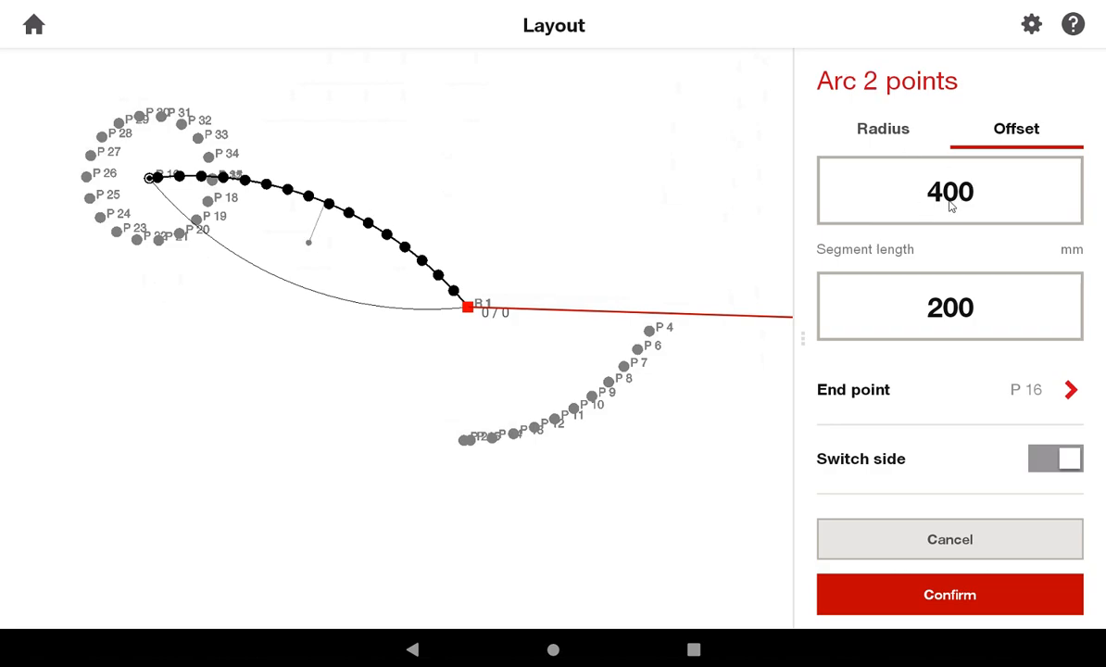
{"action": "left_click", "coordinate": [949, 593]}
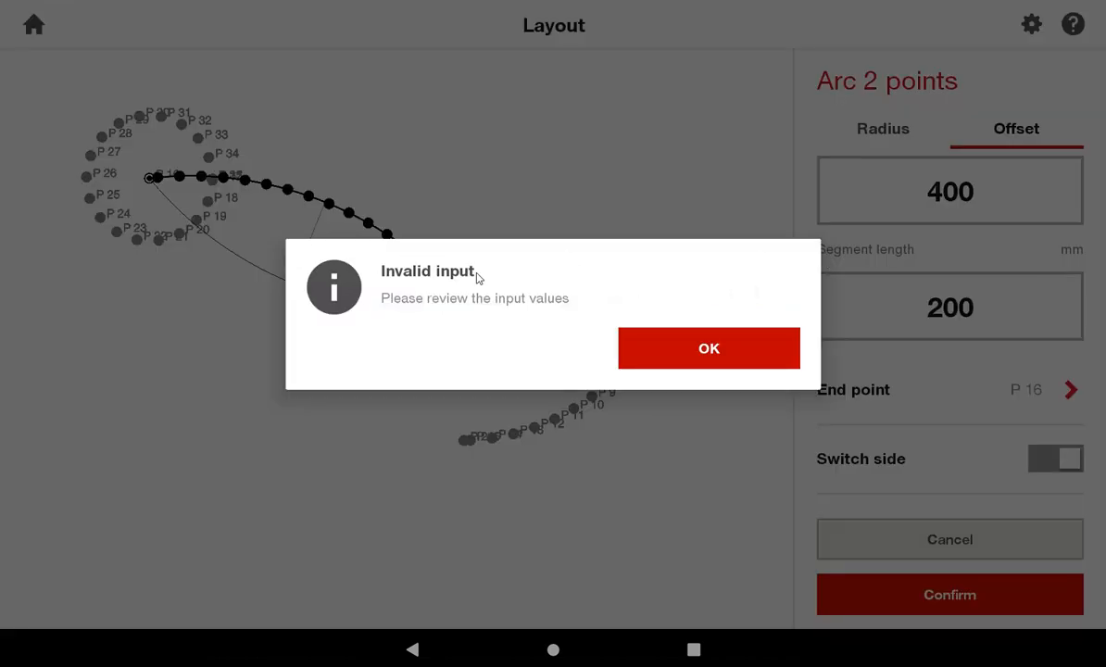
{"action": "mouse_move", "coordinate": [470, 314]}
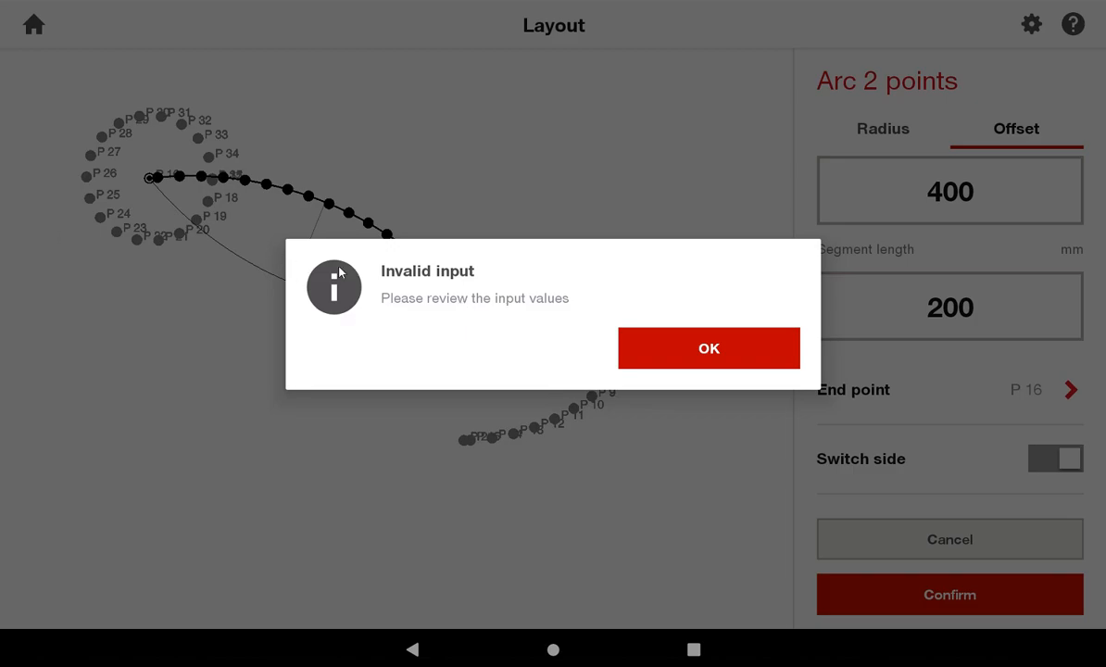
{"action": "left_click", "coordinate": [710, 348]}
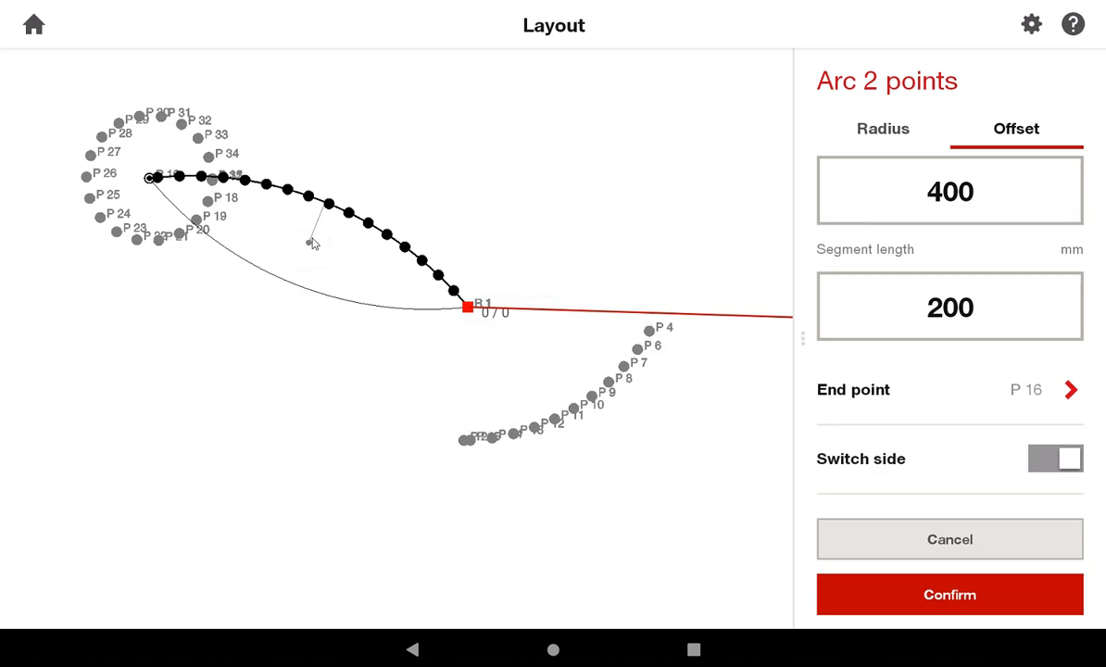
{"action": "mouse_move", "coordinate": [332, 217]}
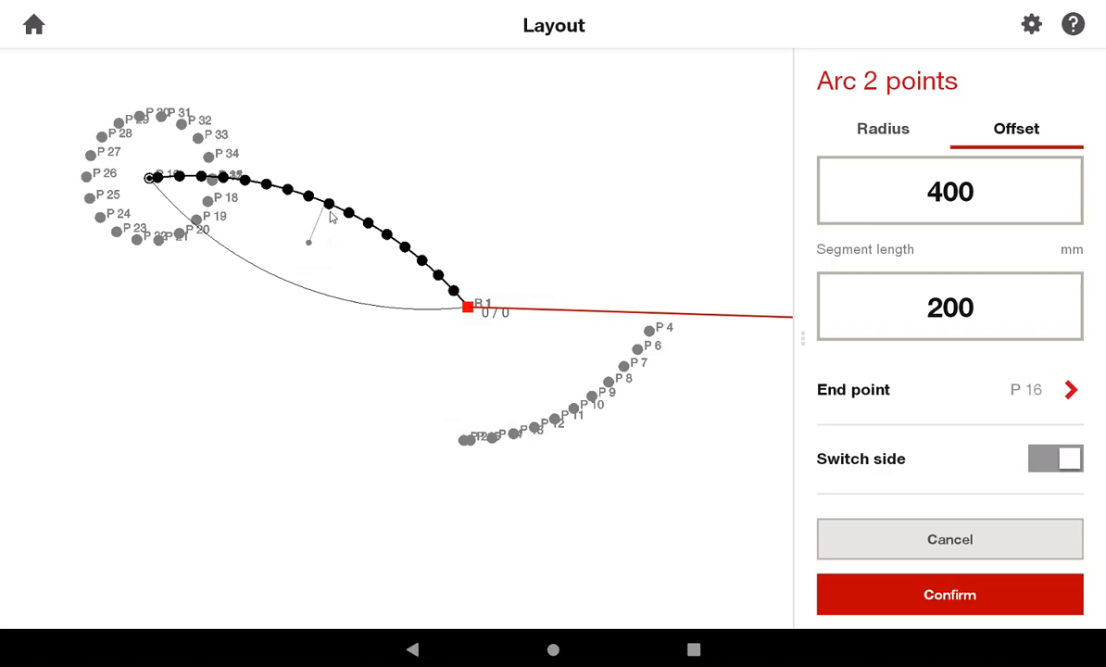
{"action": "mouse_move", "coordinate": [767, 200]}
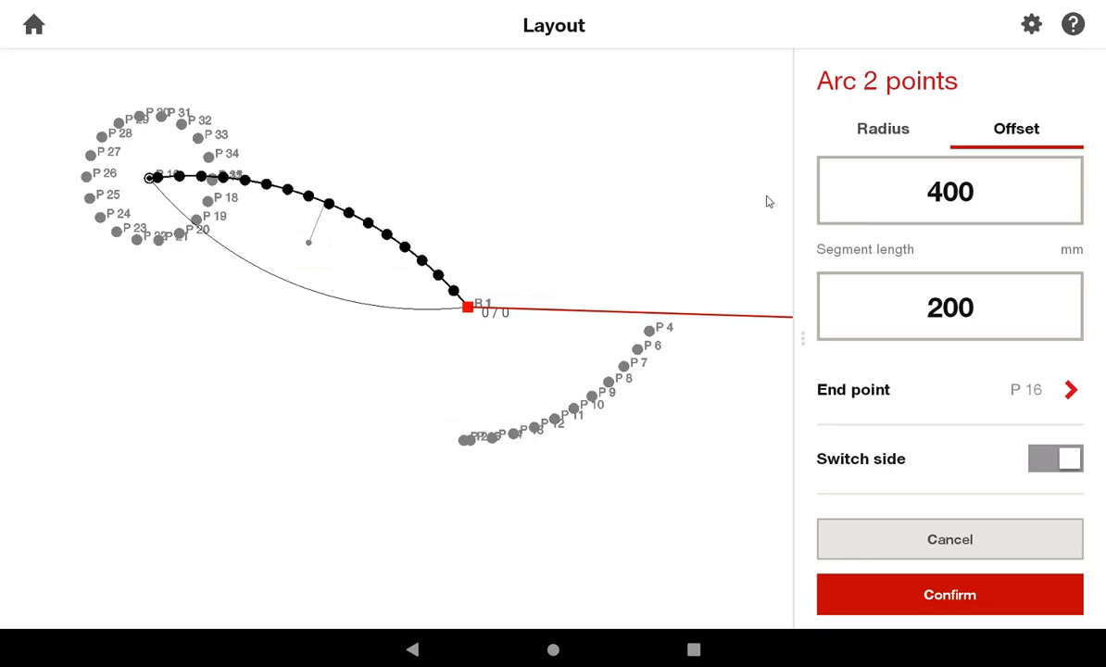
{"action": "mouse_move", "coordinate": [952, 565]}
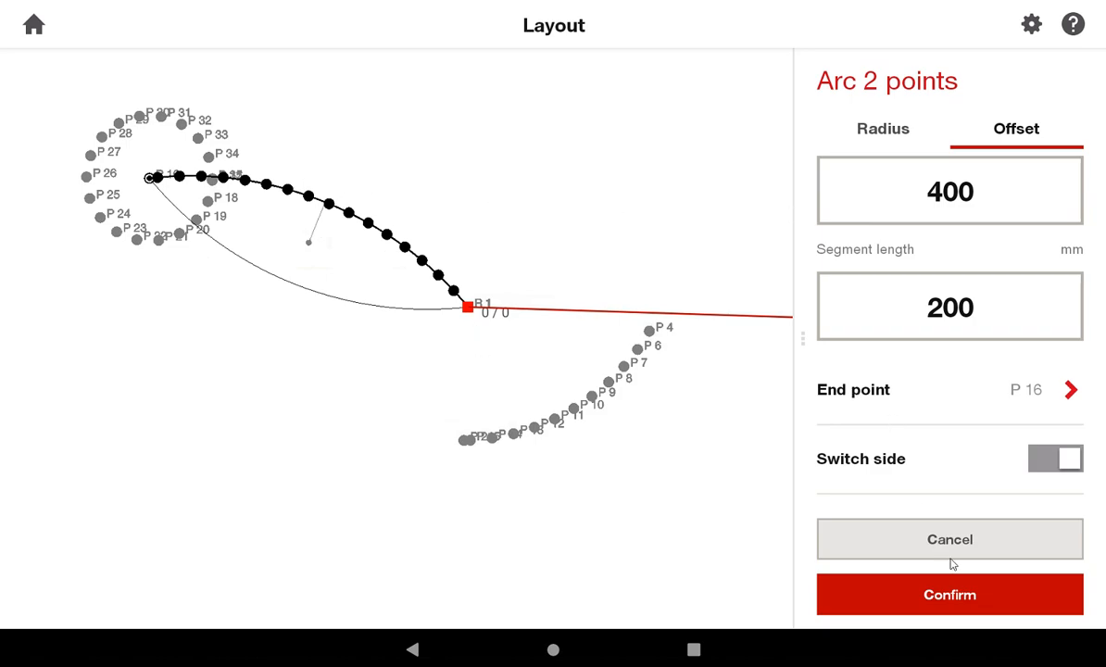
Confirm the 17-segment offset arc between R 1 and P 16 and move the target toward P 51
{"action": "left_click", "coordinate": [949, 593]}
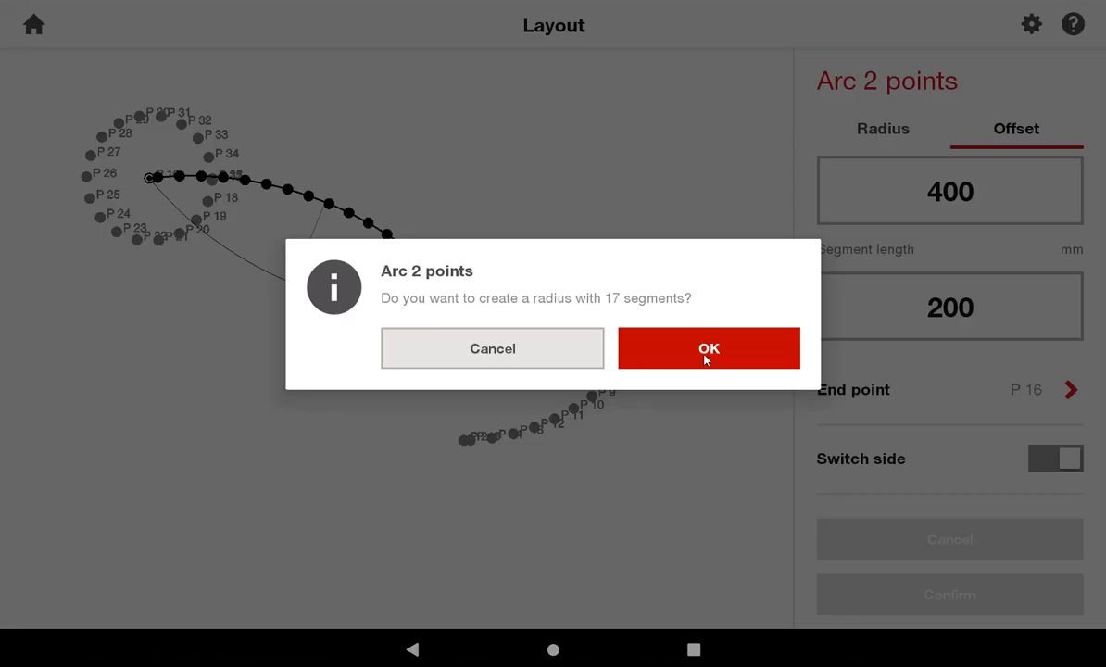
{"action": "left_click", "coordinate": [710, 349]}
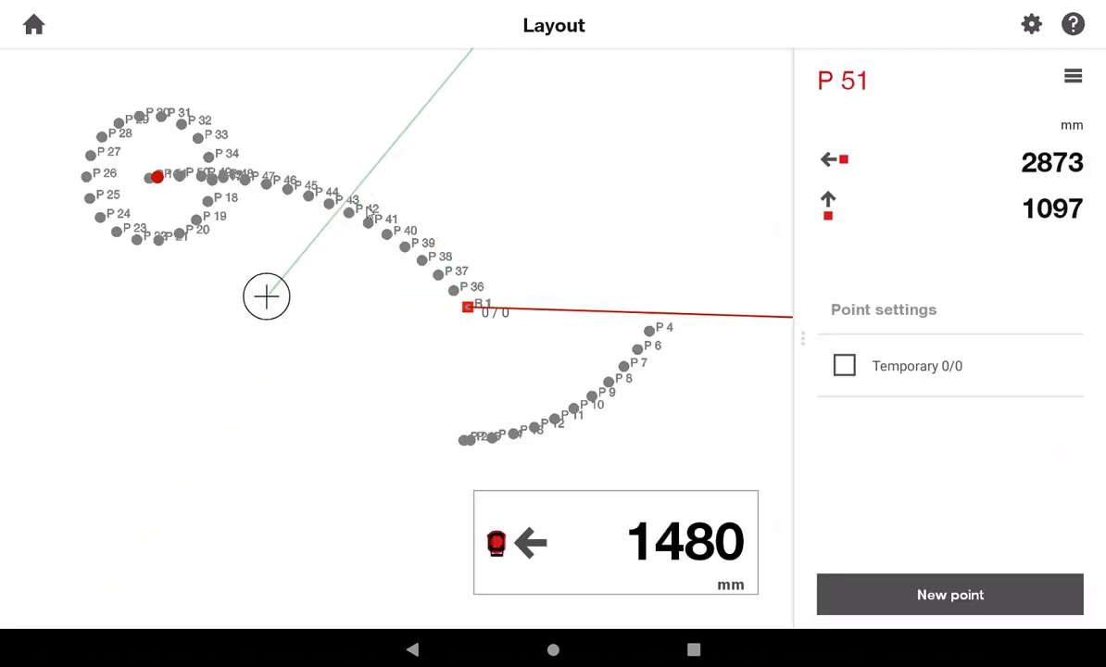
{"action": "left_click_drag", "start_coordinate": [267, 297], "coordinate": [78, 258]}
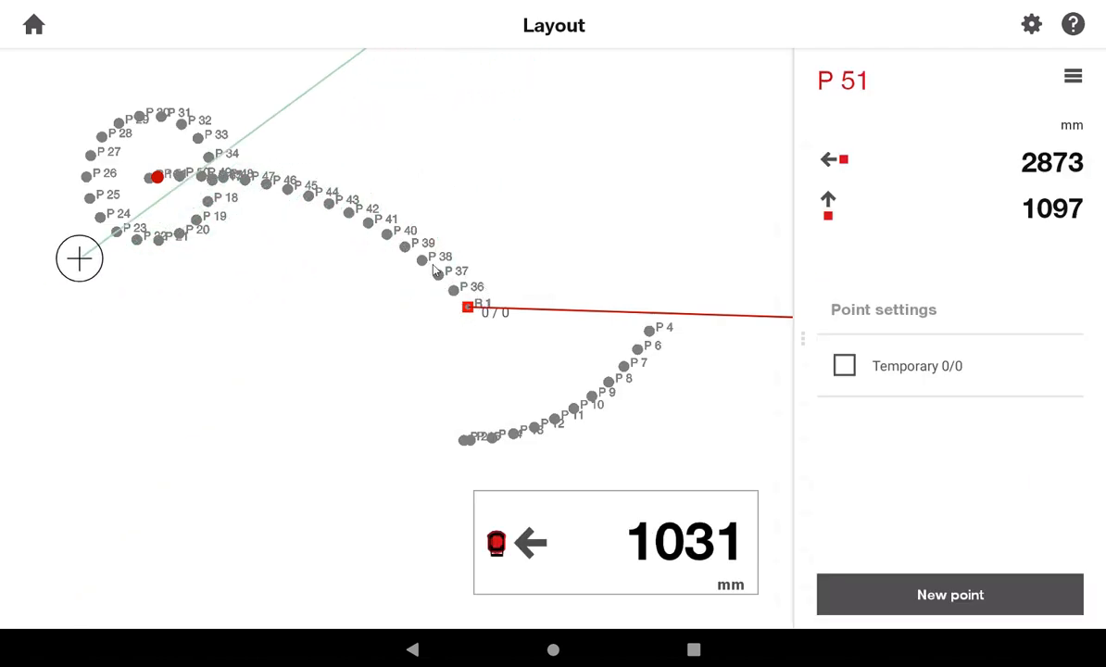